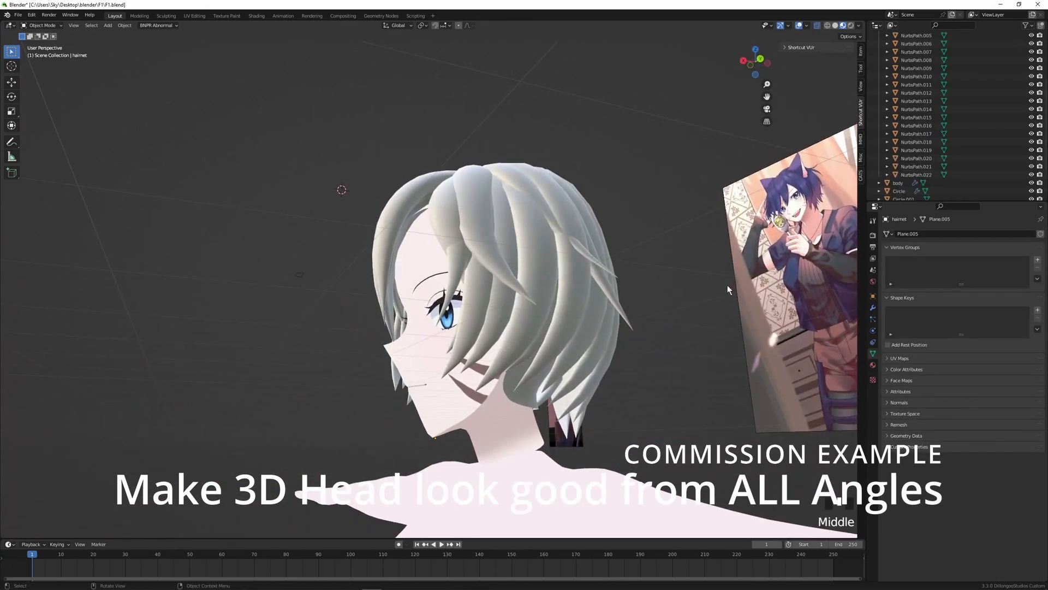
Step: Enter Edit Mode on the white-haired head mesh and start moving its vertices
key(Tab)
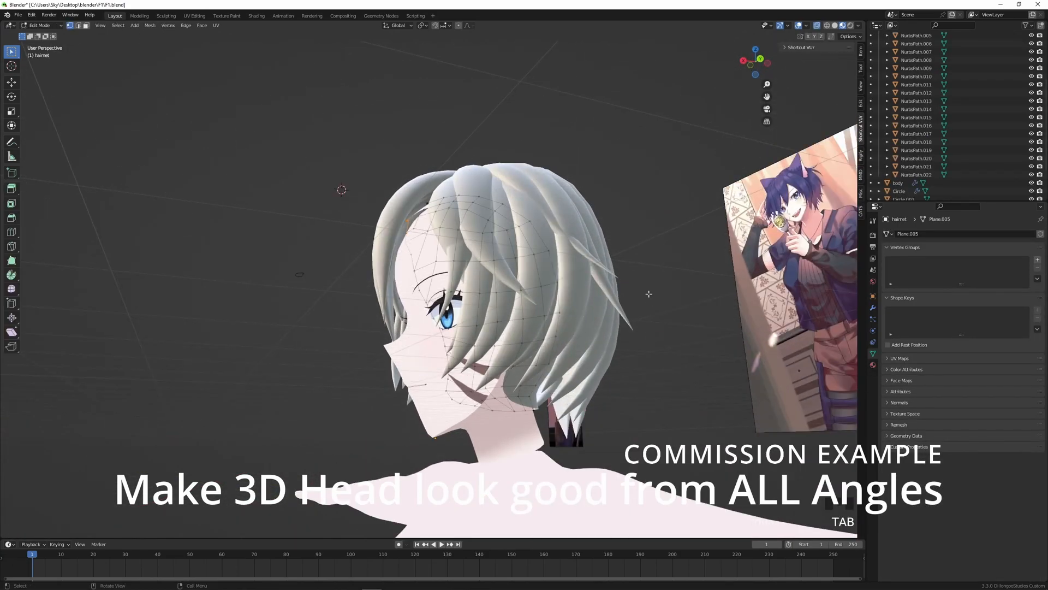
key(g)
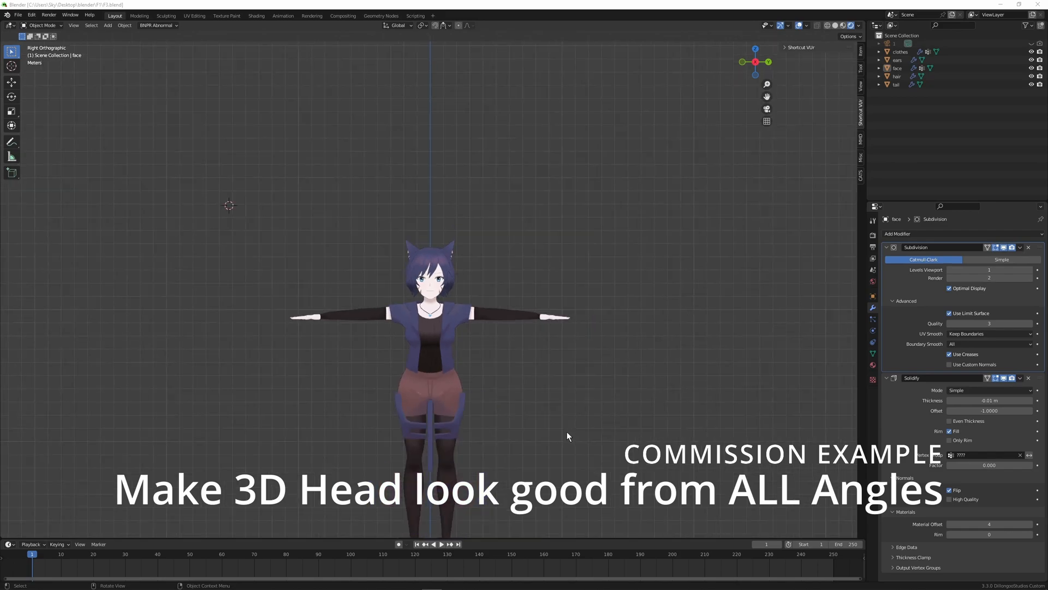
Step: Zoom the view in on the finished cat-girl's head and torso
drag(567, 435, 691, 121)
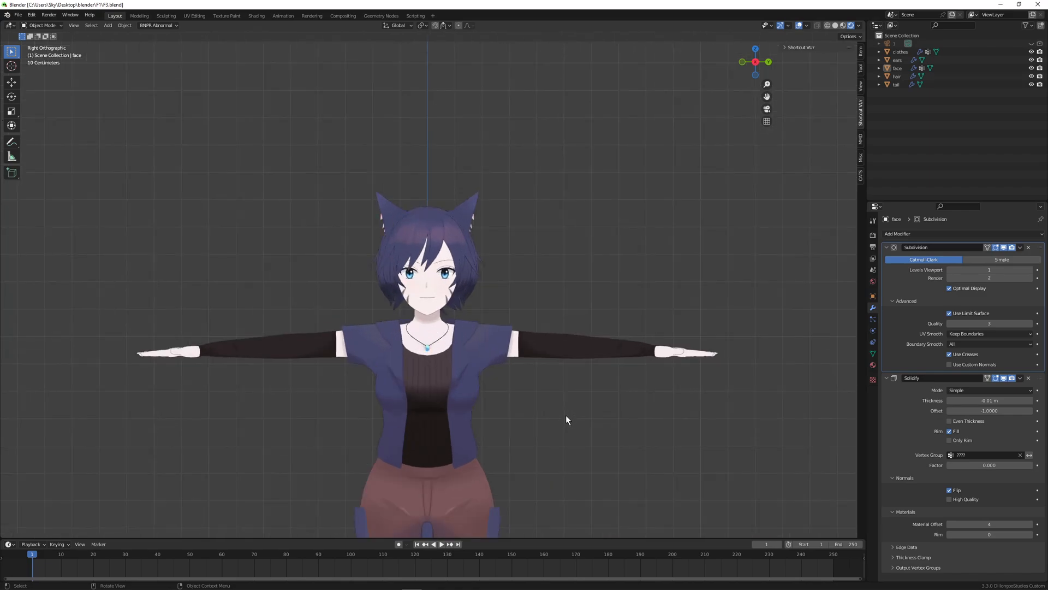
scroll(down, 3)
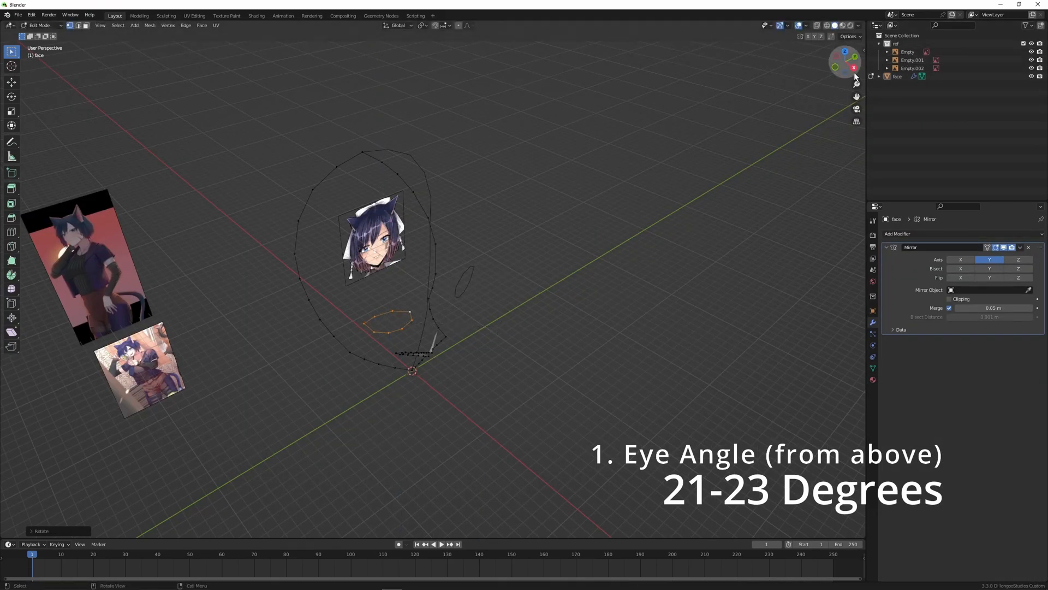
Step: View the mirrored face outline from above with the navigation gizmo
click(833, 62)
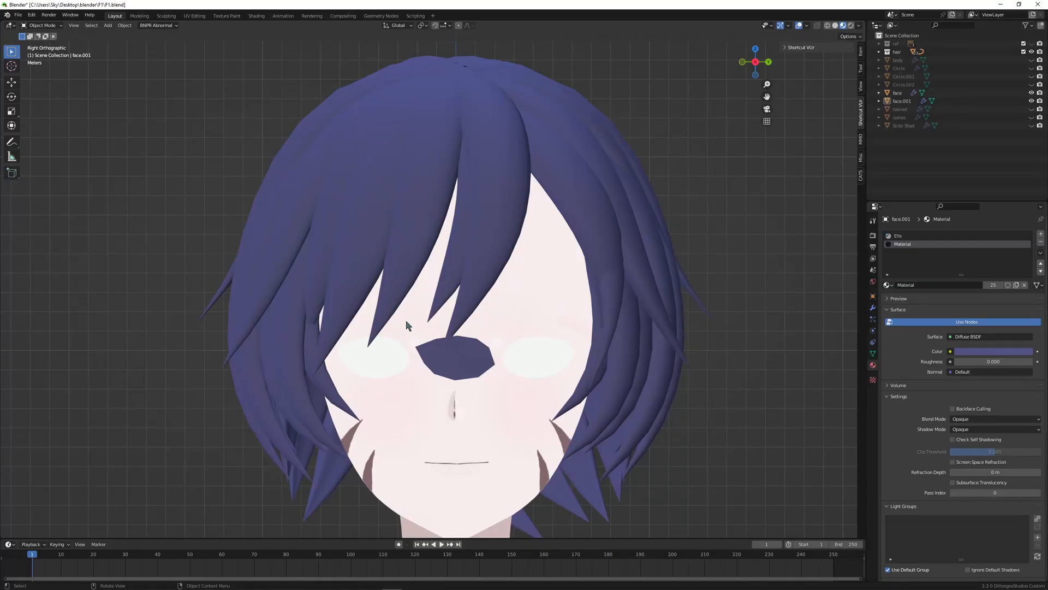
click(897, 92)
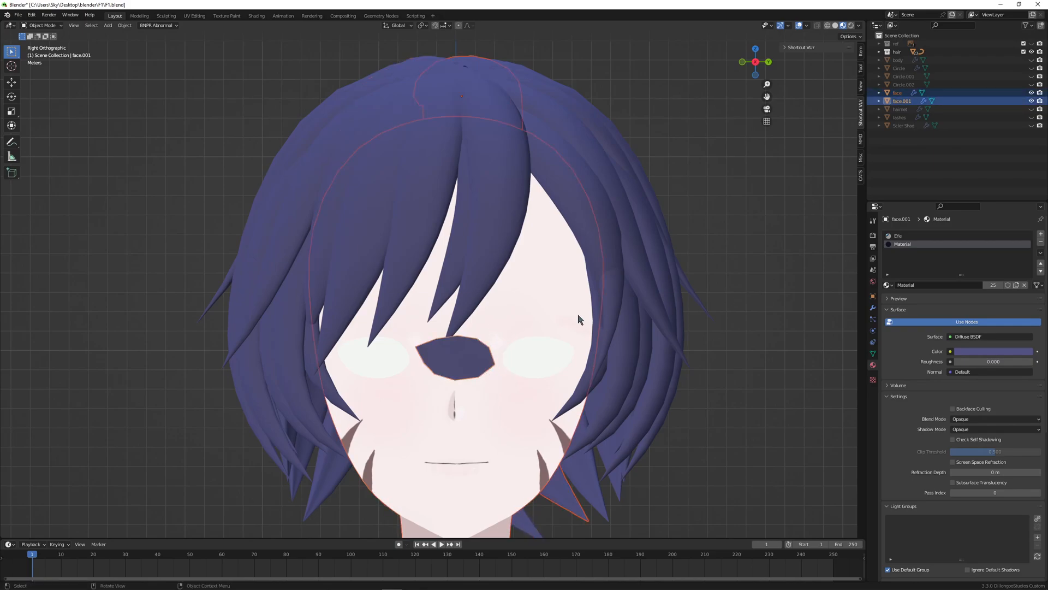
key(Tab)
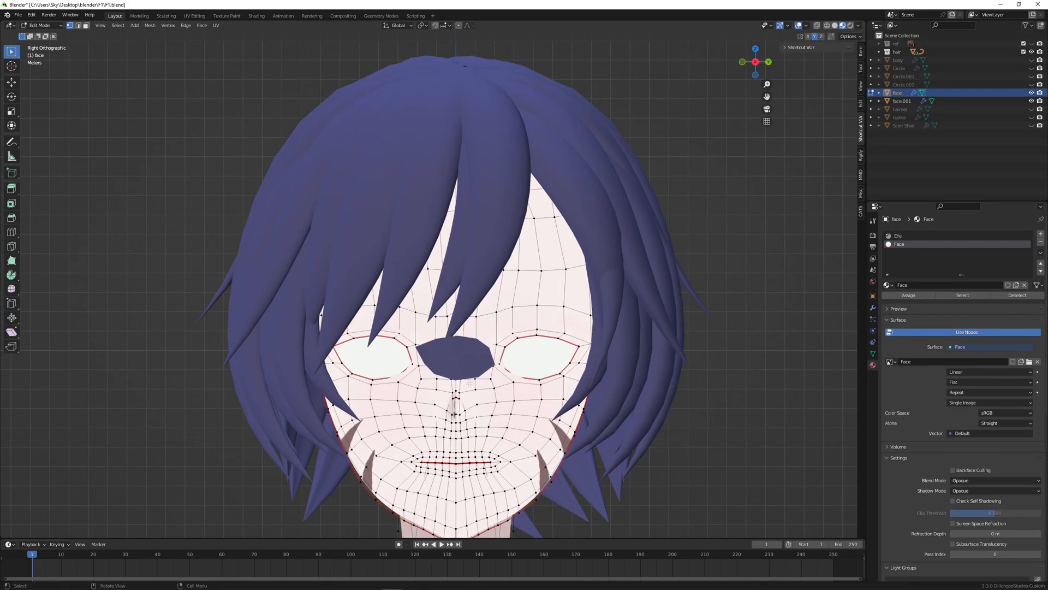
mouse_move(1039, 92)
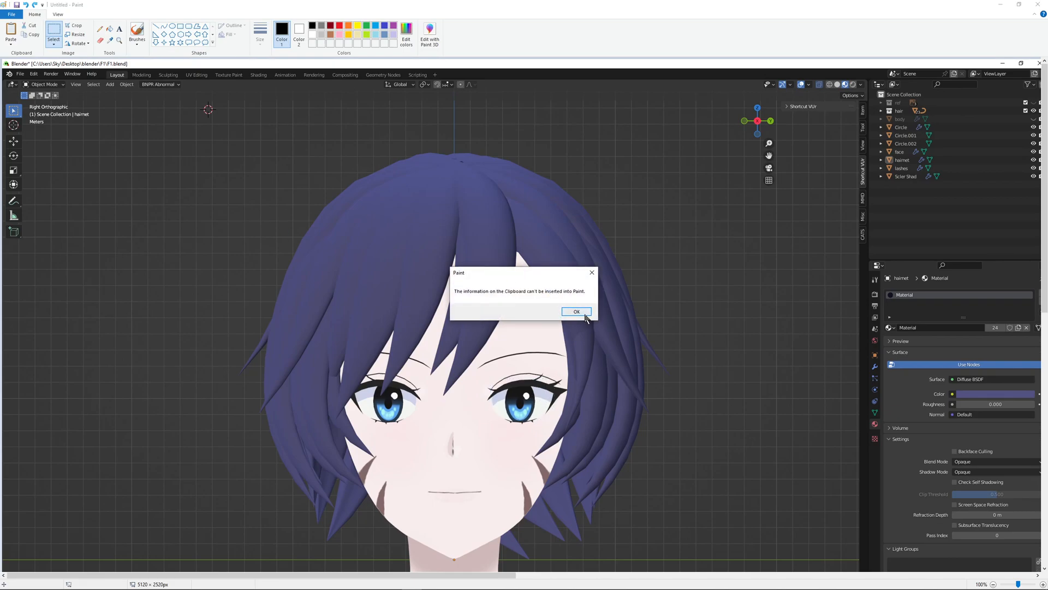
click(575, 312)
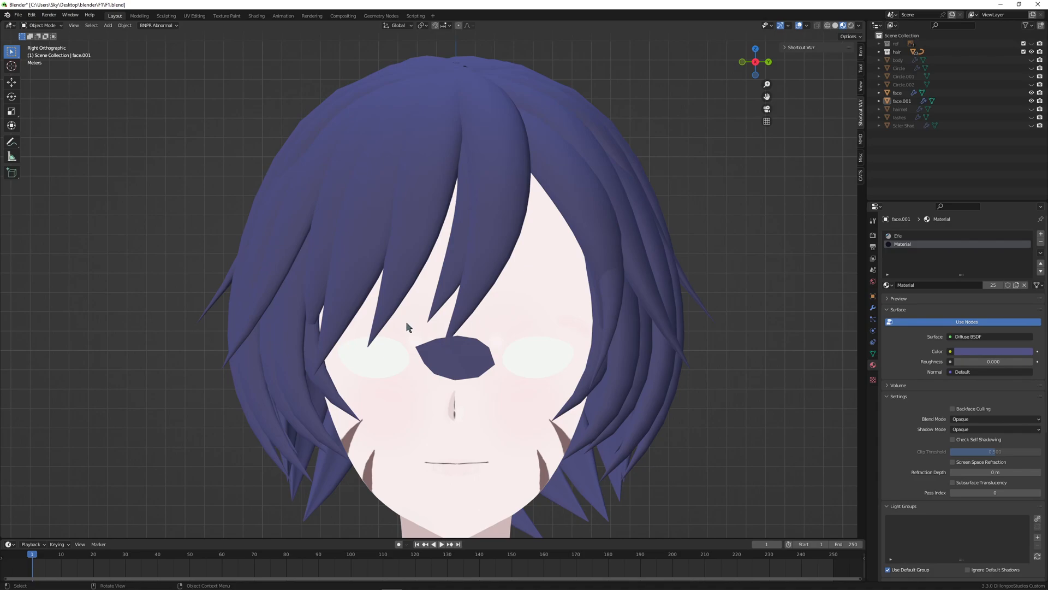
click(898, 92)
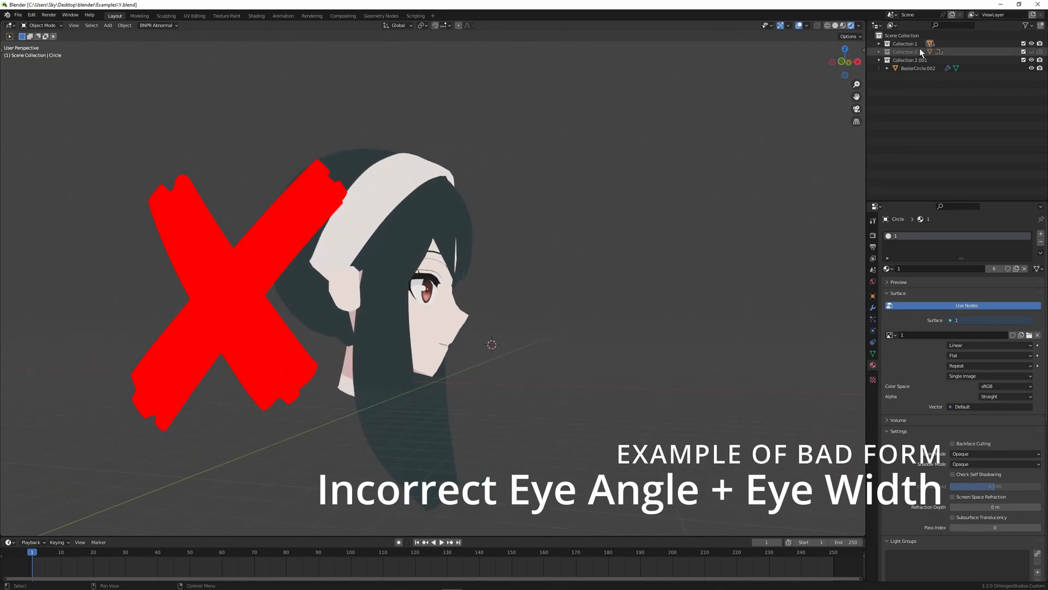
Step: View the dark-haired example head in front orthographic view
key(1)
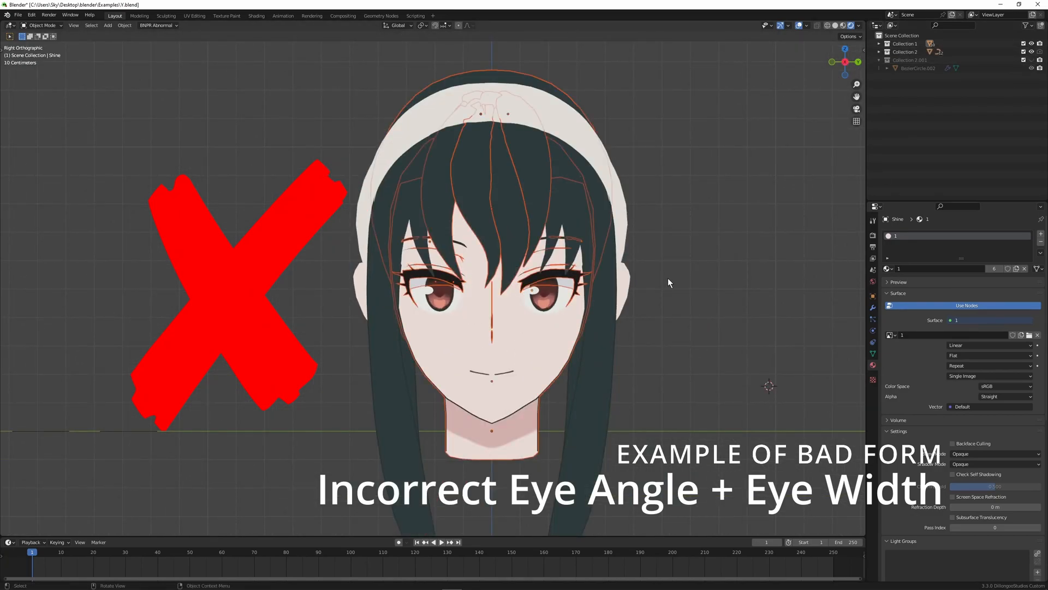
drag(668, 281, 679, 328)
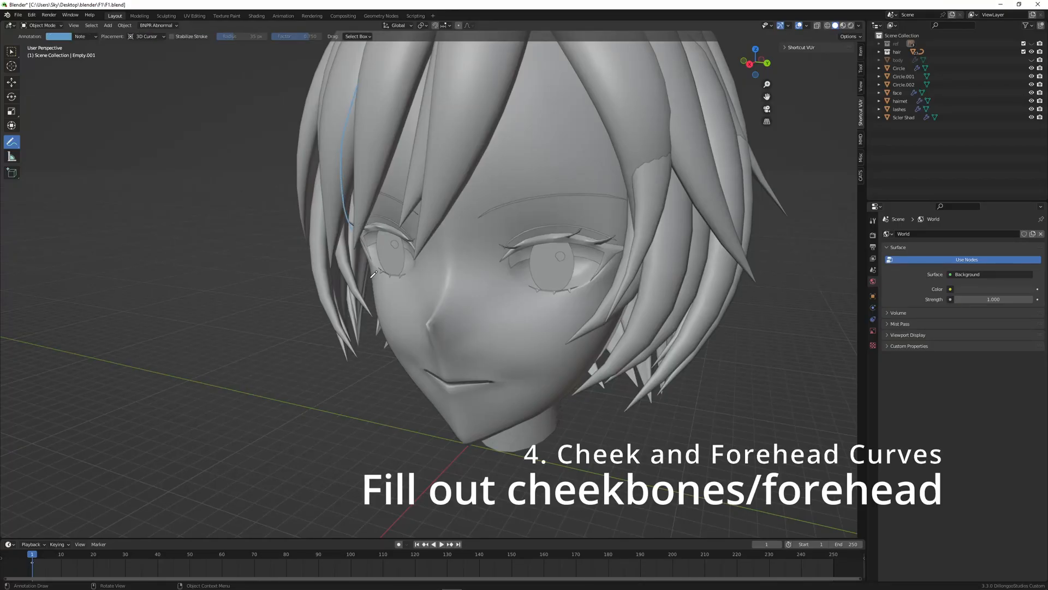
Step: Draw blue guide strokes and arrows along the cheek and jaw contours
drag(372, 274, 387, 353)
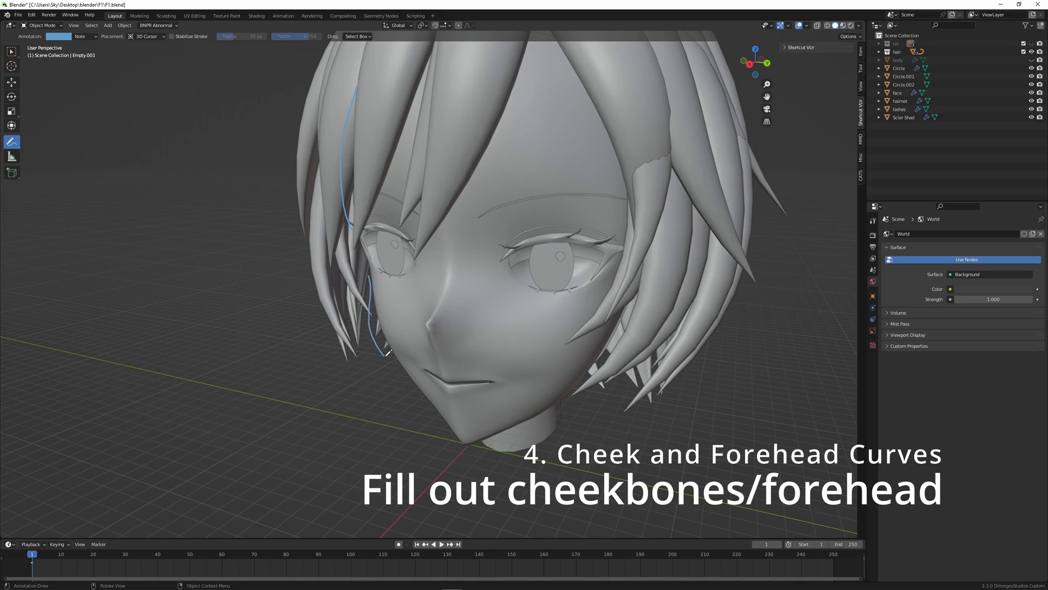
drag(378, 295, 348, 347)
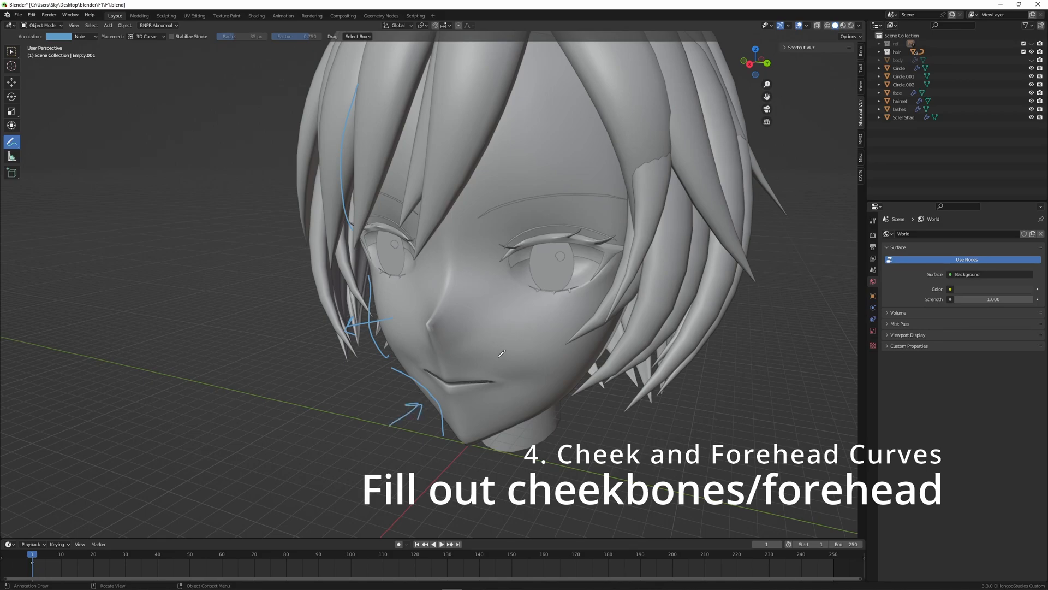
mouse_move(500, 345)
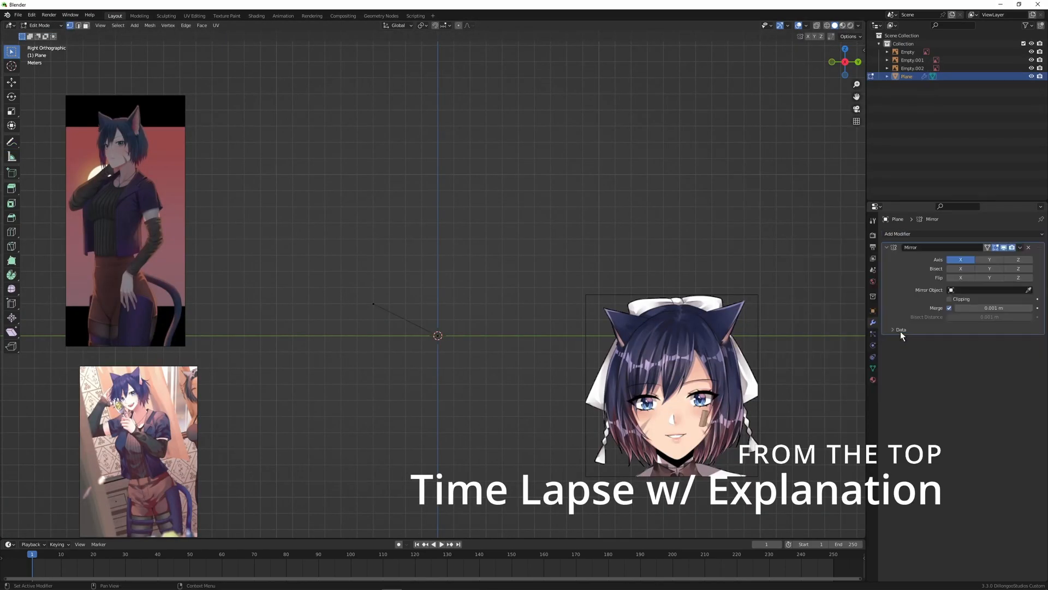
Step: Expand the Mirror modifier's Data panel on the plane
click(989, 259)
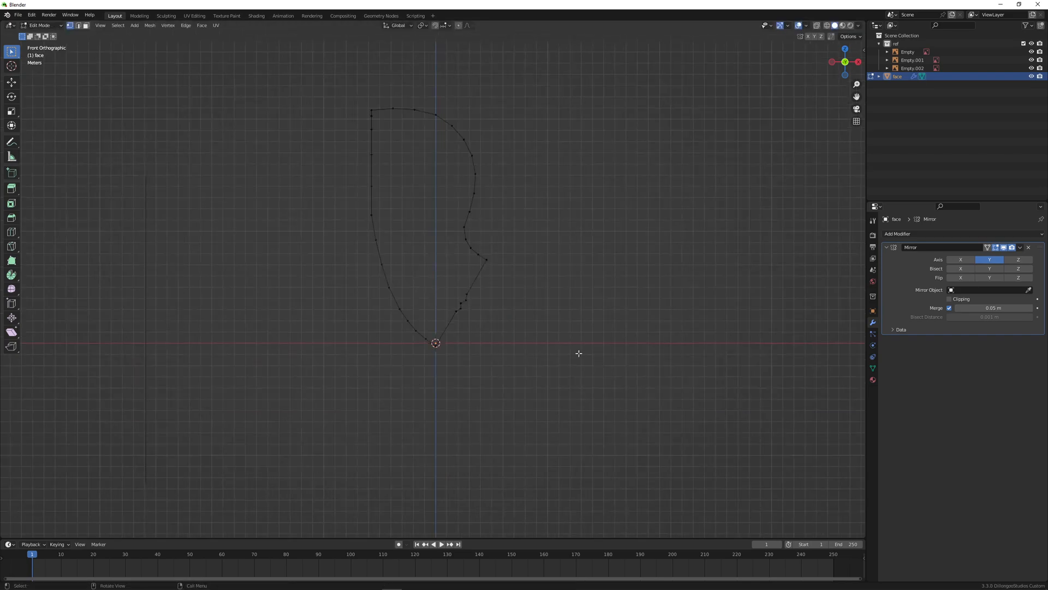
Step: Toggle Edit Mode on the face side-profile outline
key(Tab)
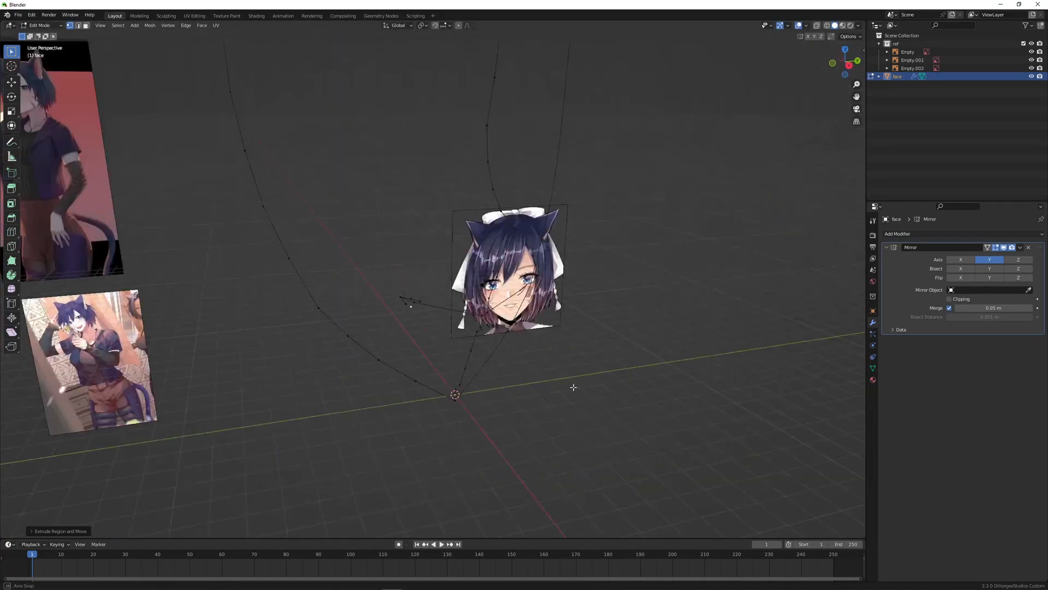
Step: Switch the face outline to the Numpad 3 side view
key(3)
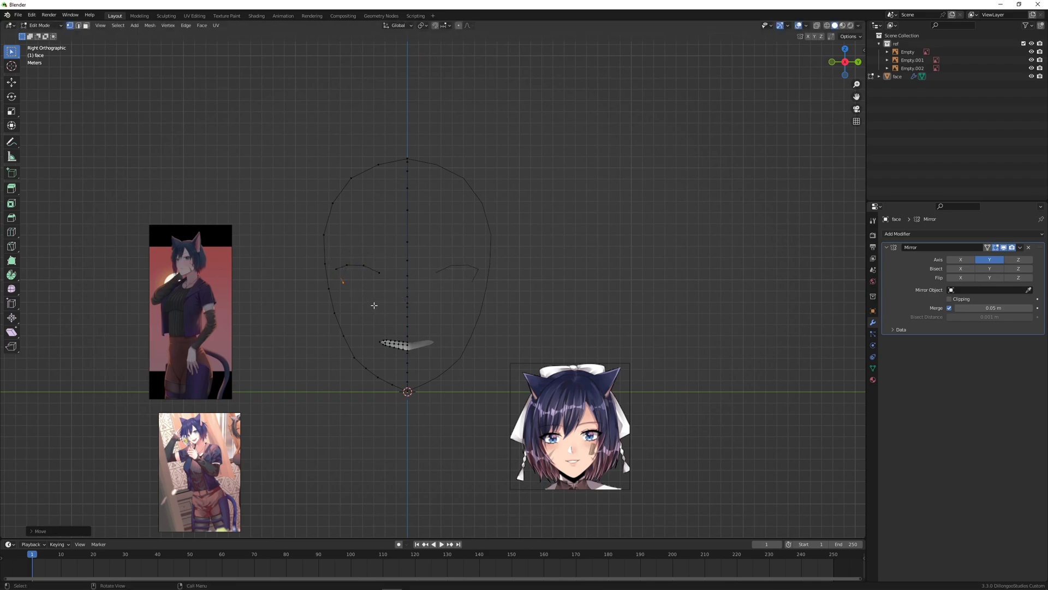
Step: Build eye-socket rings bridged across the nose plus a mouth strip, then inspect the mouth
drag(343, 282, 380, 283)
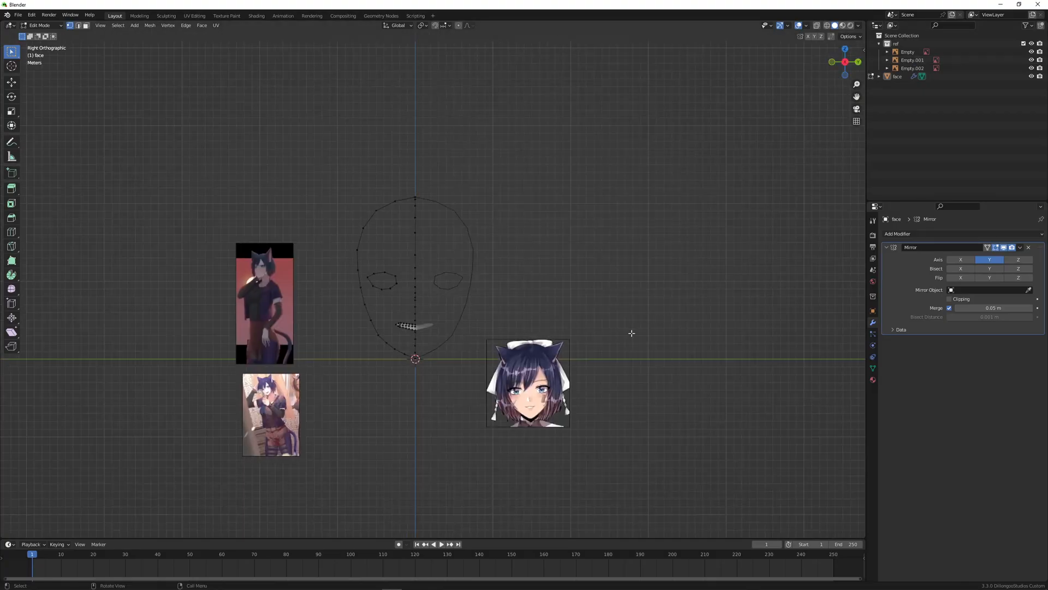
scroll(up, 3)
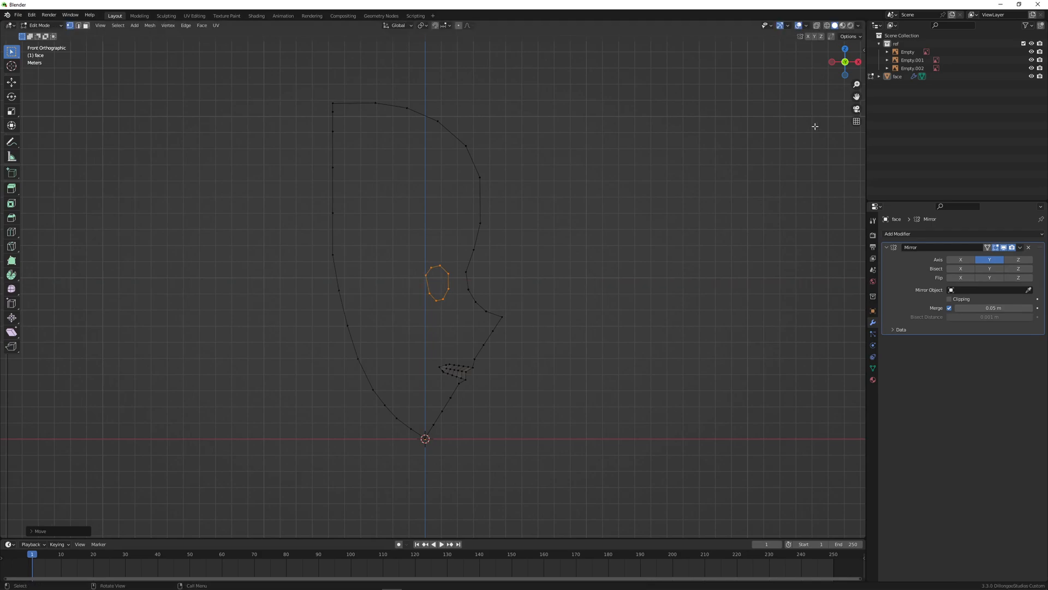
key(s)
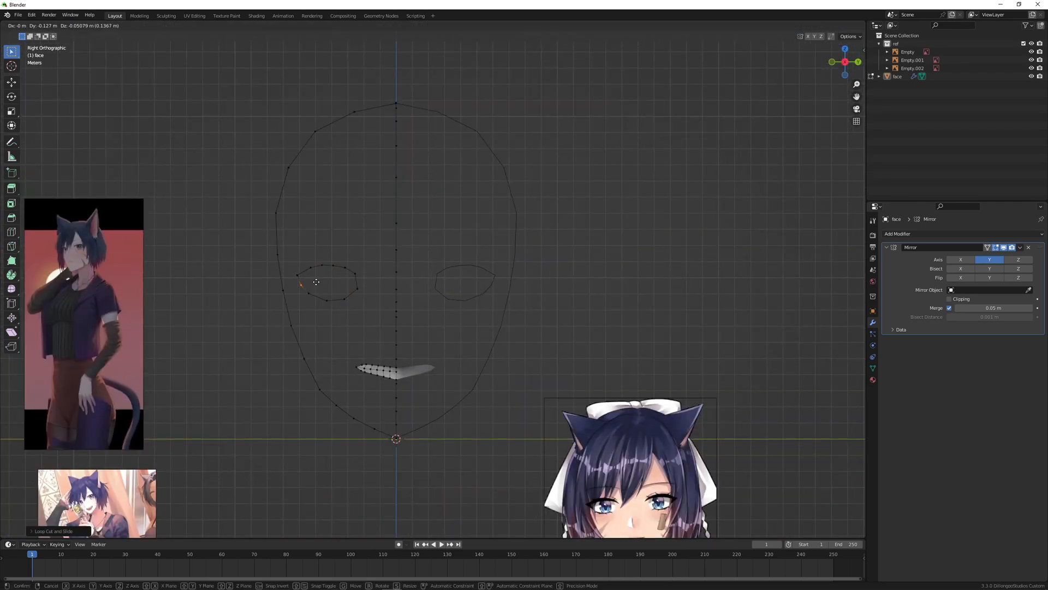
key(x)
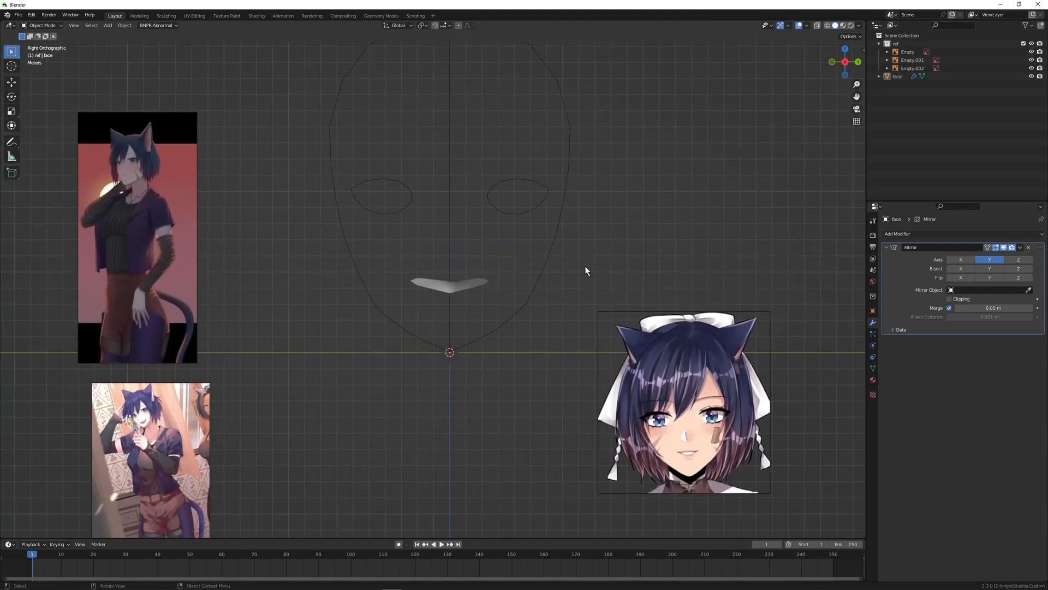
key(Tab)
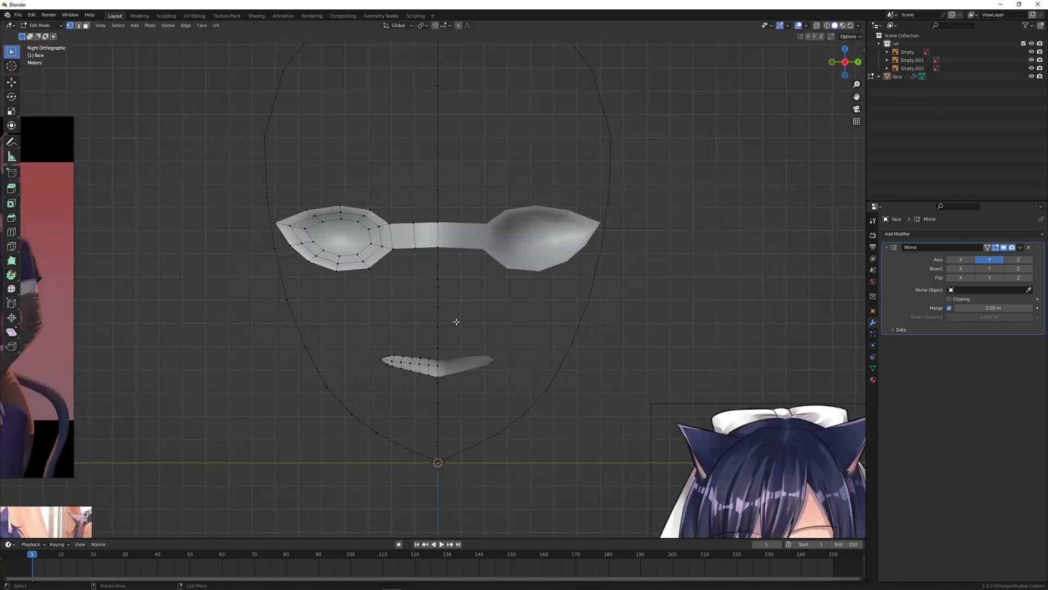
drag(455, 321, 512, 318)
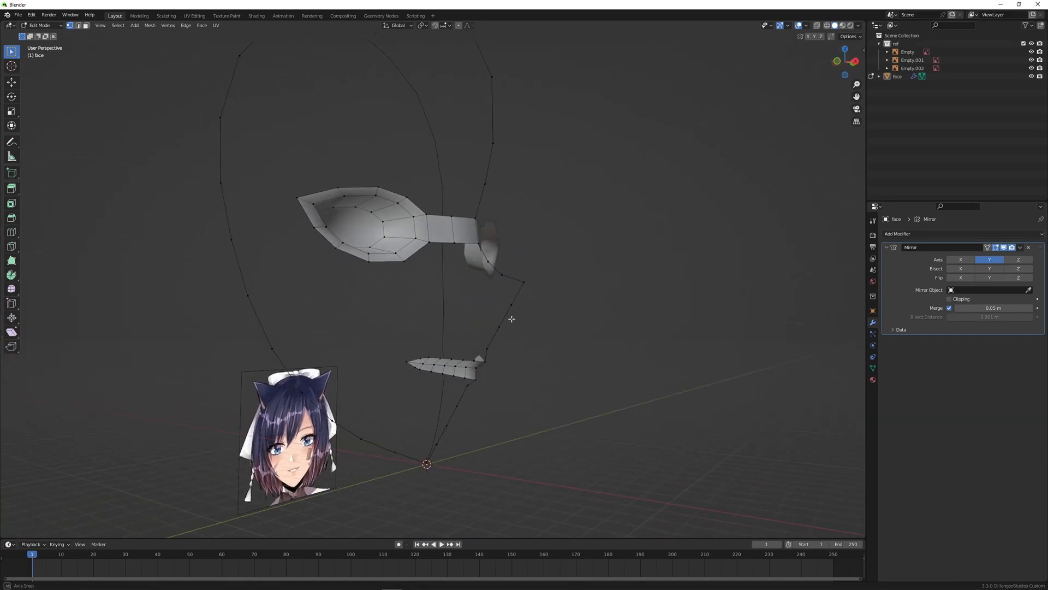
drag(511, 319, 316, 236)
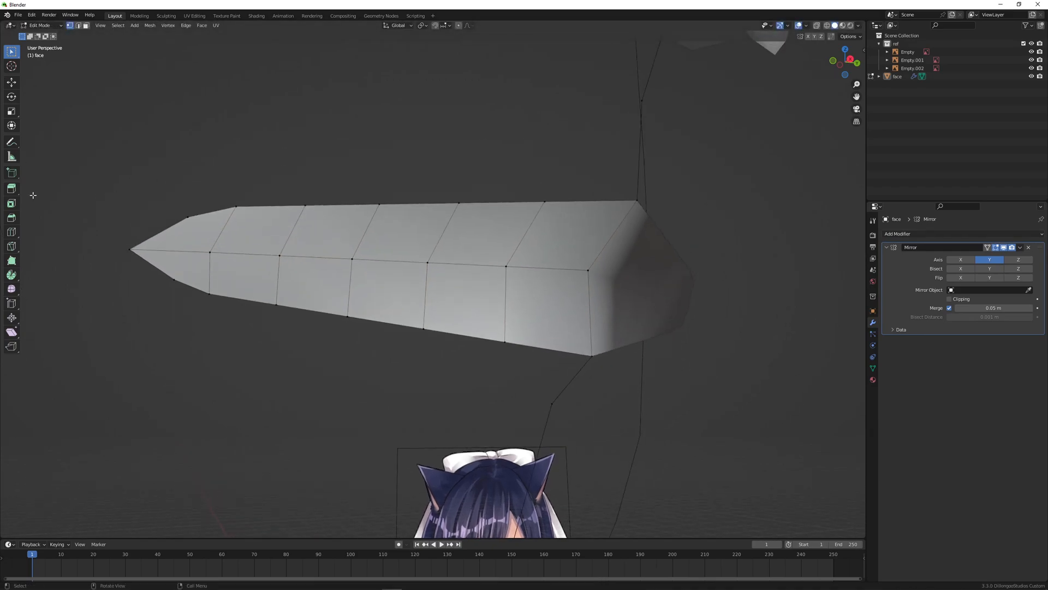
Step: Split the mouth strip along its middle loop and spread the lips apart
click(12, 246)
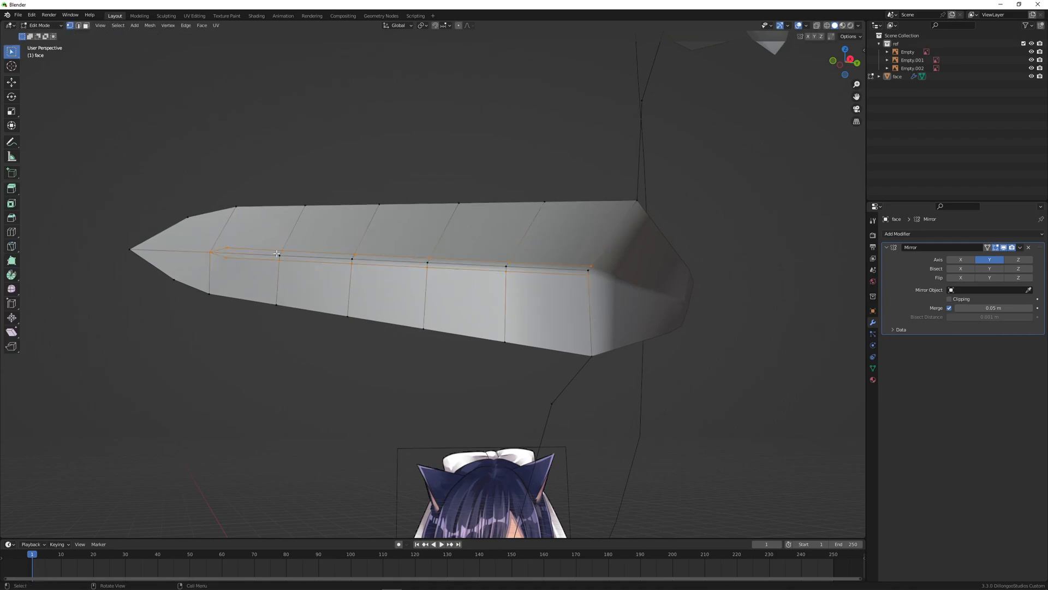
key(x)
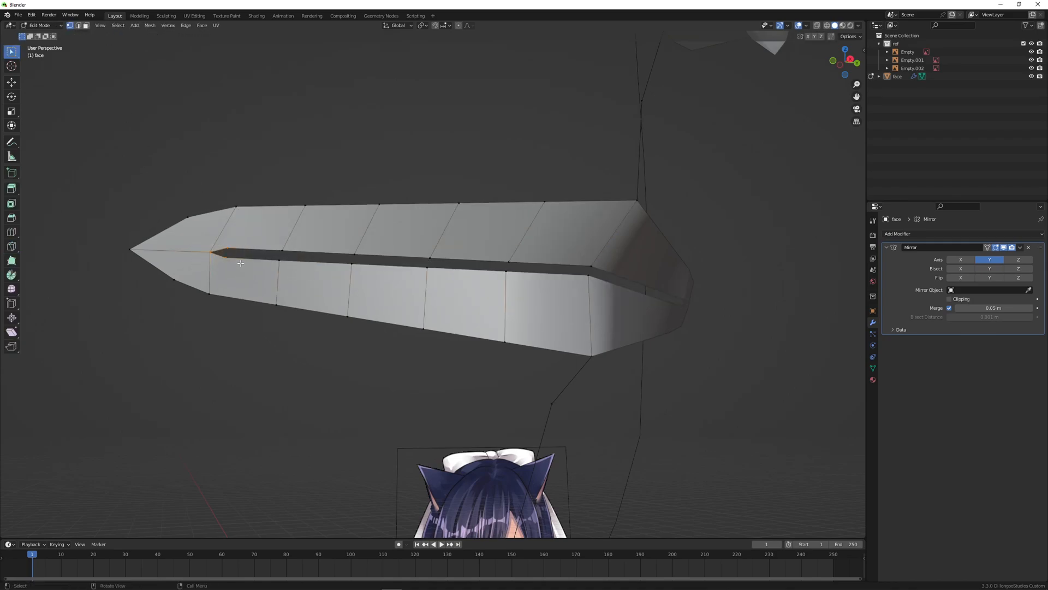
key(s)
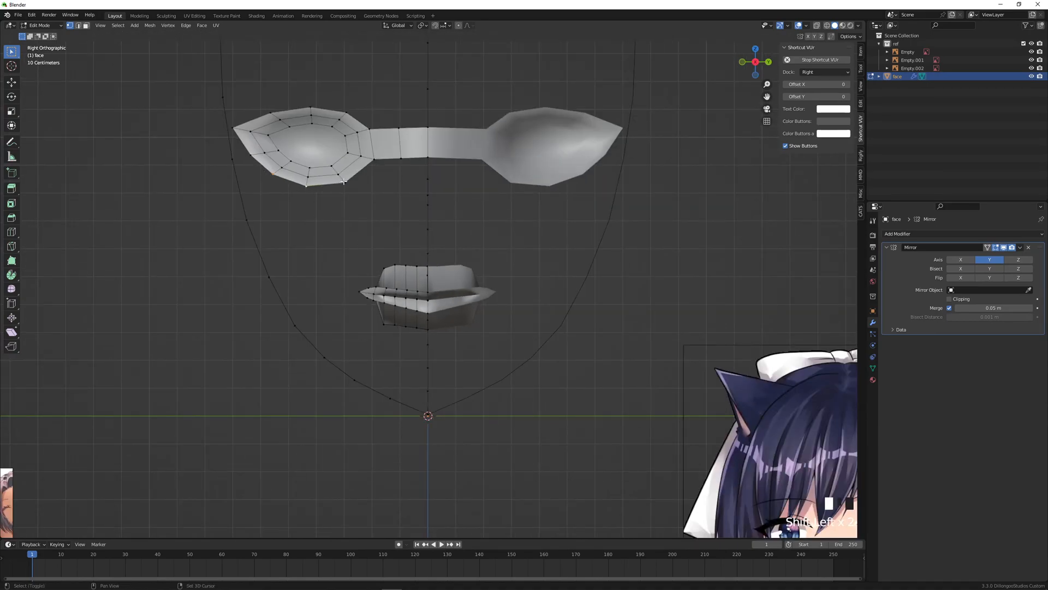
Step: Extend the lower-lip faces down to the chin point, adding loop cuts across the strip
drag(345, 181, 345, 208)
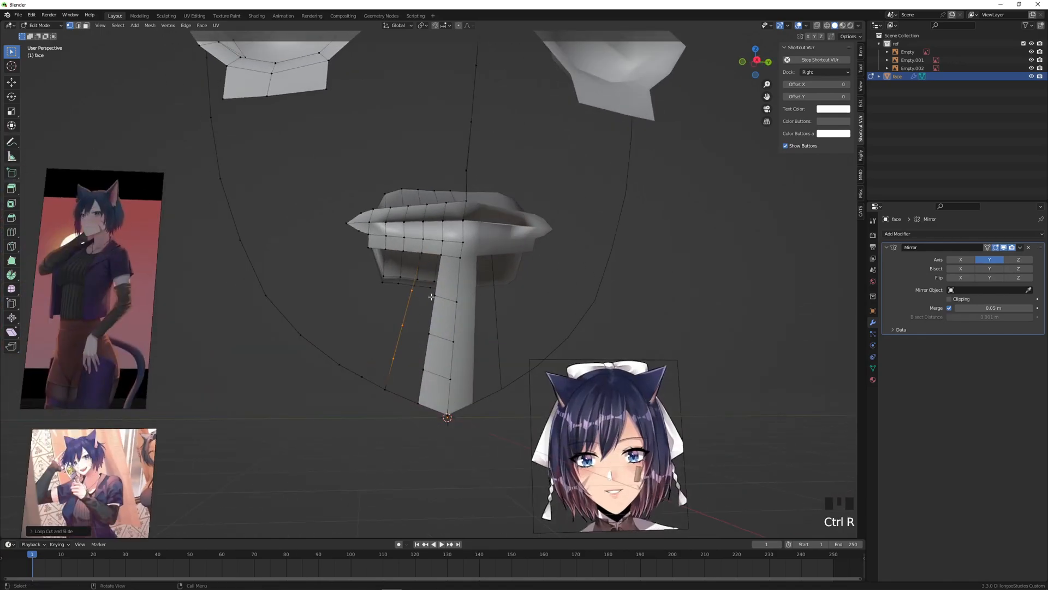
key(ctrl+z)
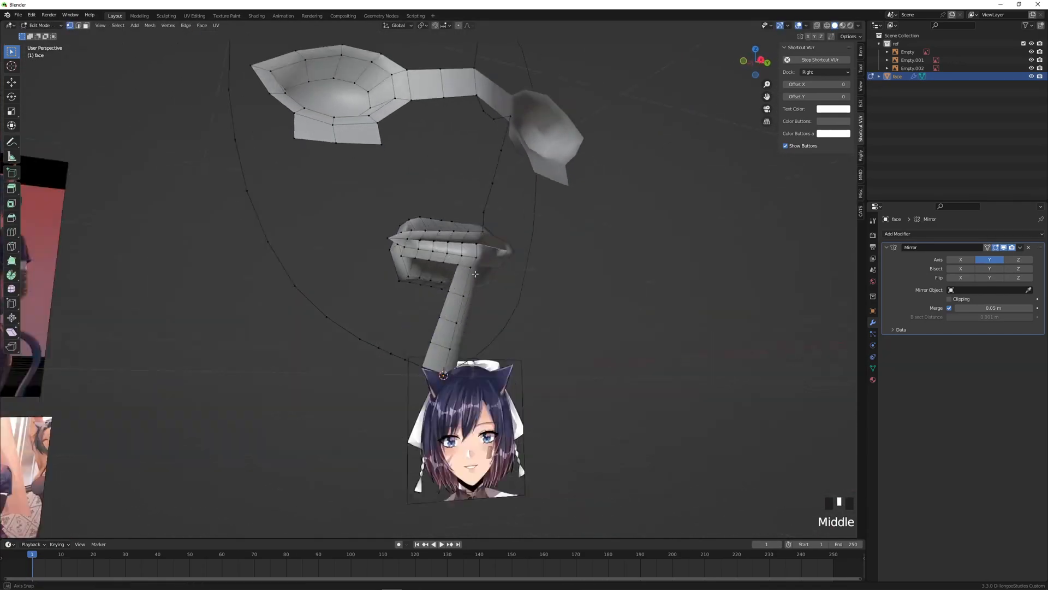
key(KP_1)
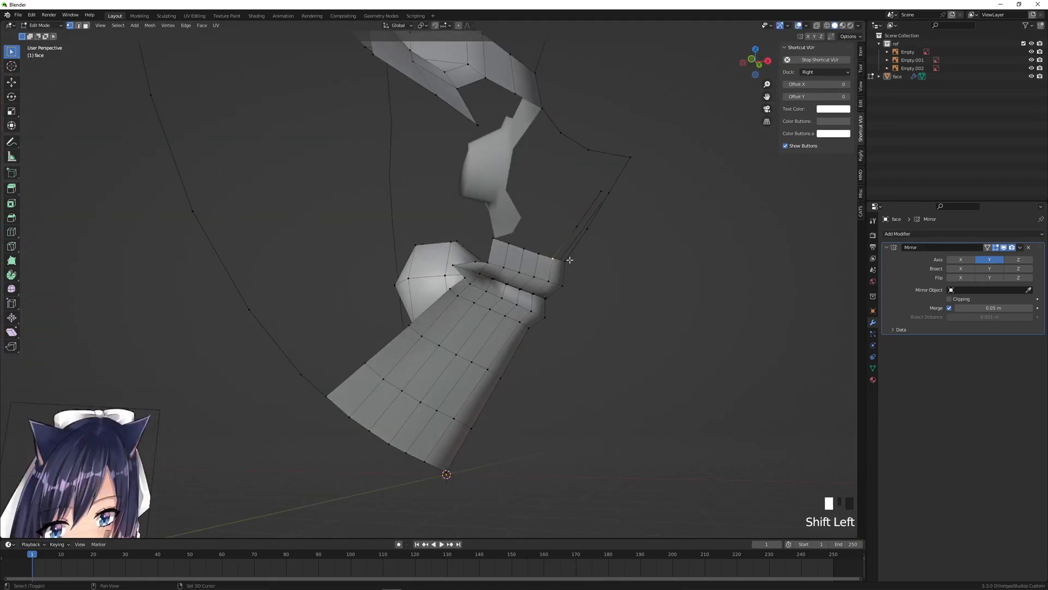
key(KP_1)
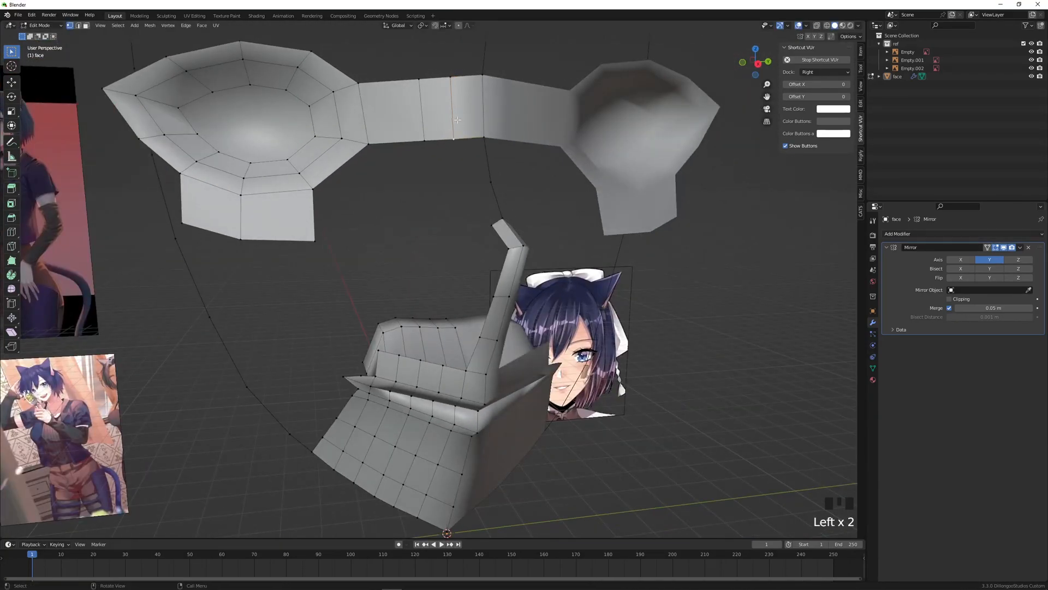
Step: Extrude upper-lip edges up into a nose strip joining the eye bridge
key(Tab)
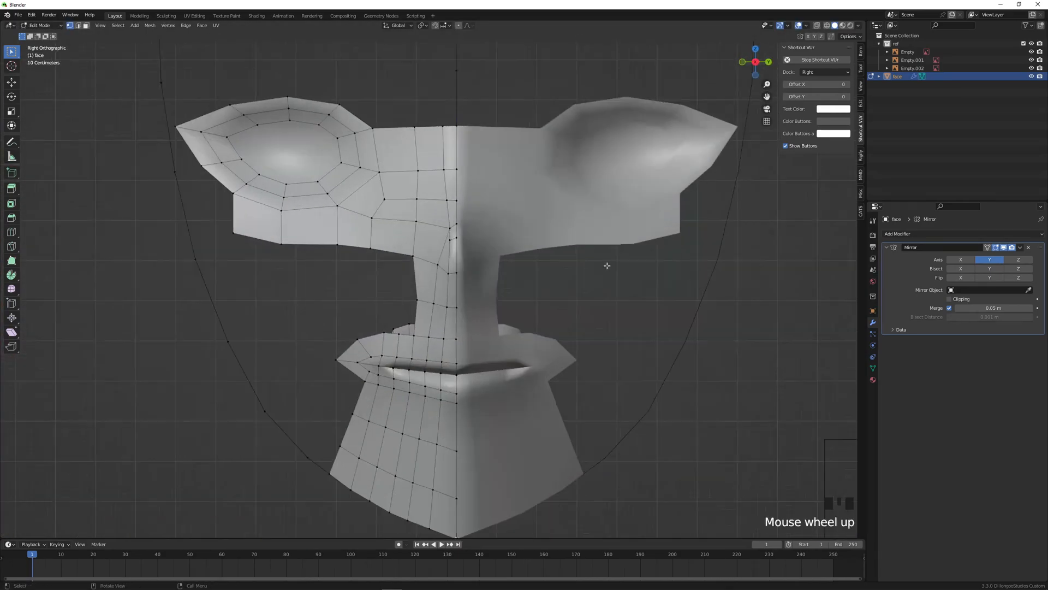
drag(607, 265, 465, 307)
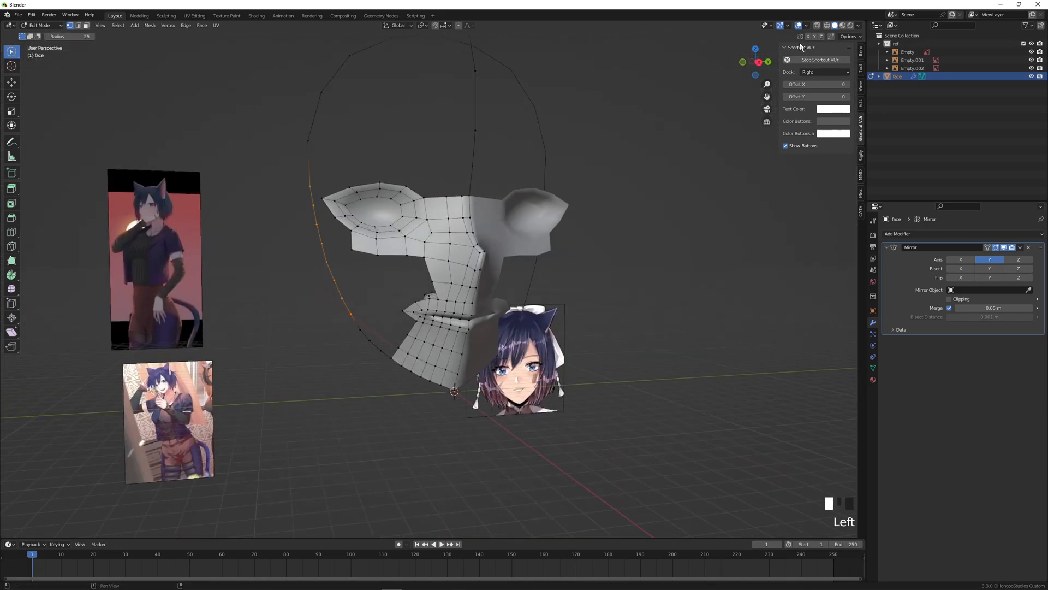
Step: Push cheek vertices out toward the jawline and extrude a strip along the jaw outline
key(g)
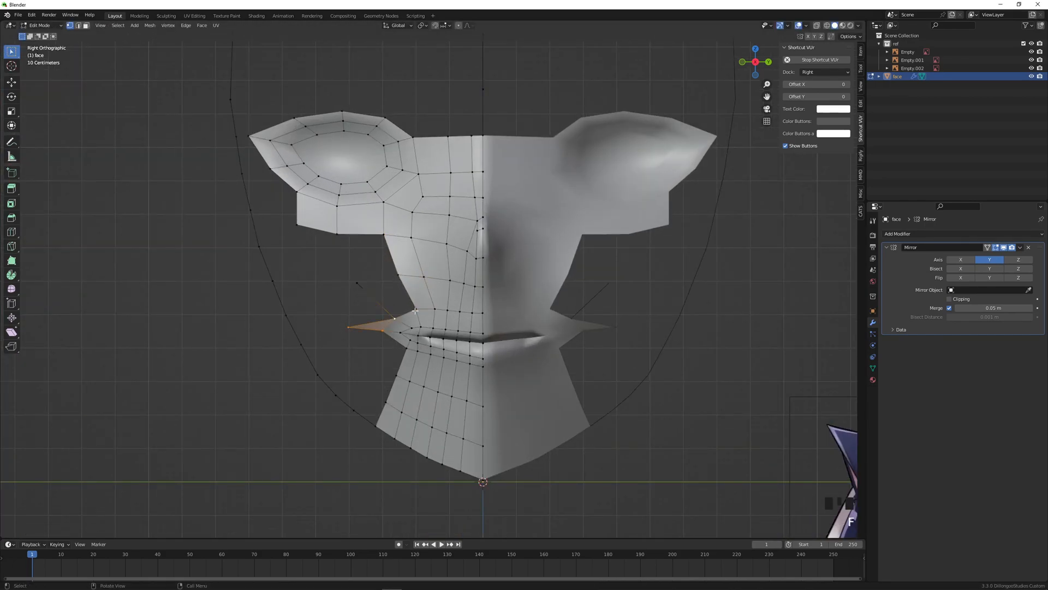
drag(393, 320, 309, 280)
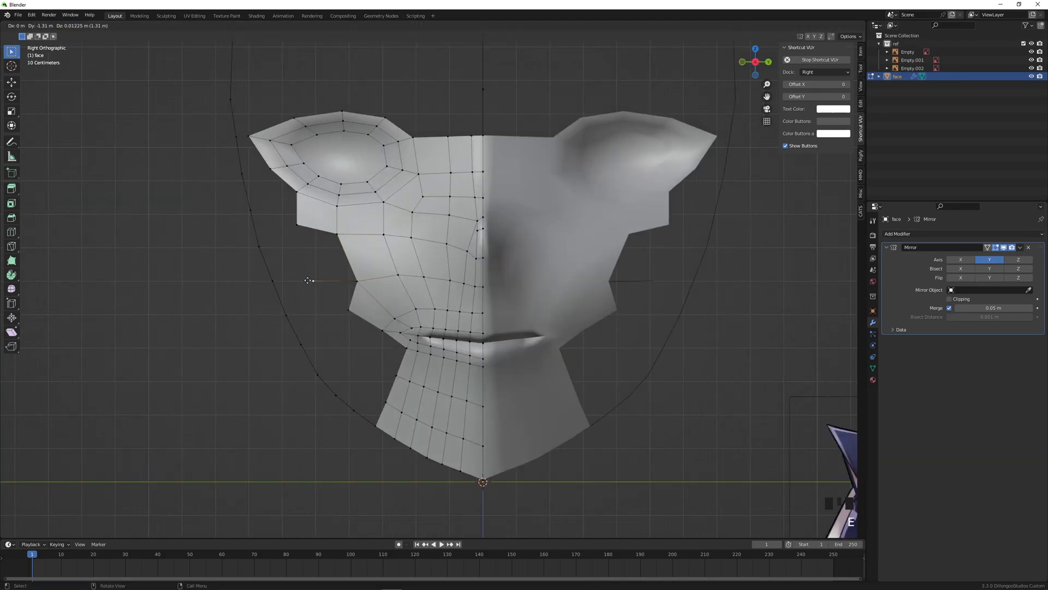
key(Tab)
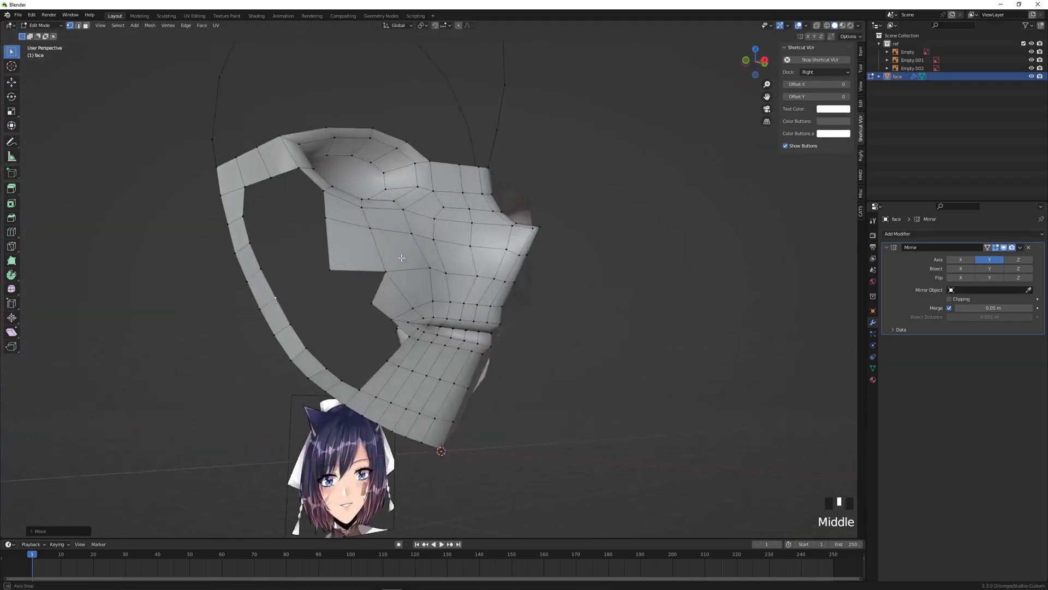
key(KP_3)
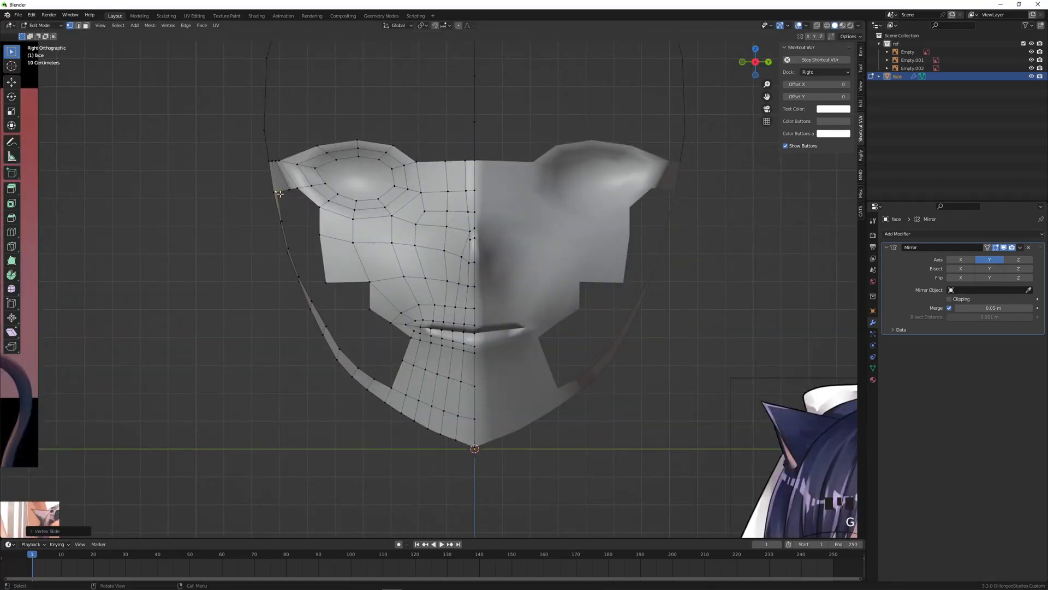
scroll(down, 3)
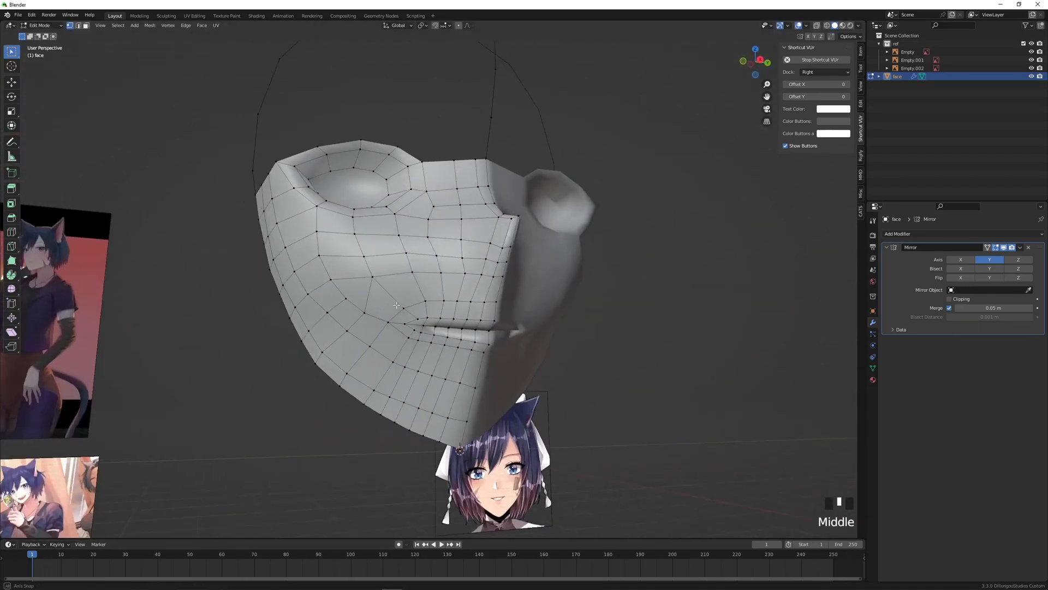
Step: Fill the remaining cheek faces between the cheeks and the jaw strip
key(ctrl+r)
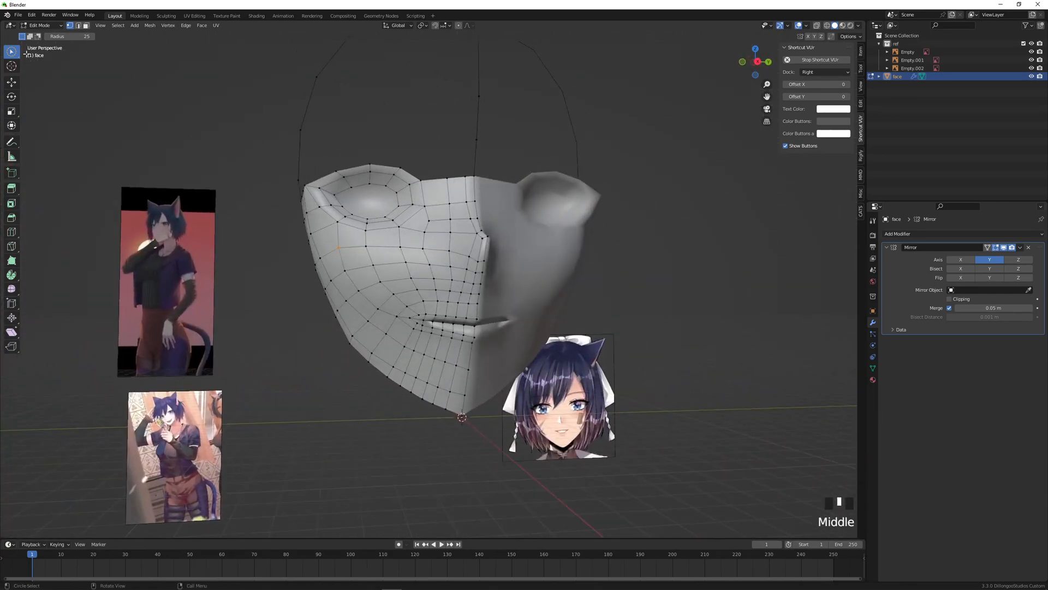
scroll(down, 3)
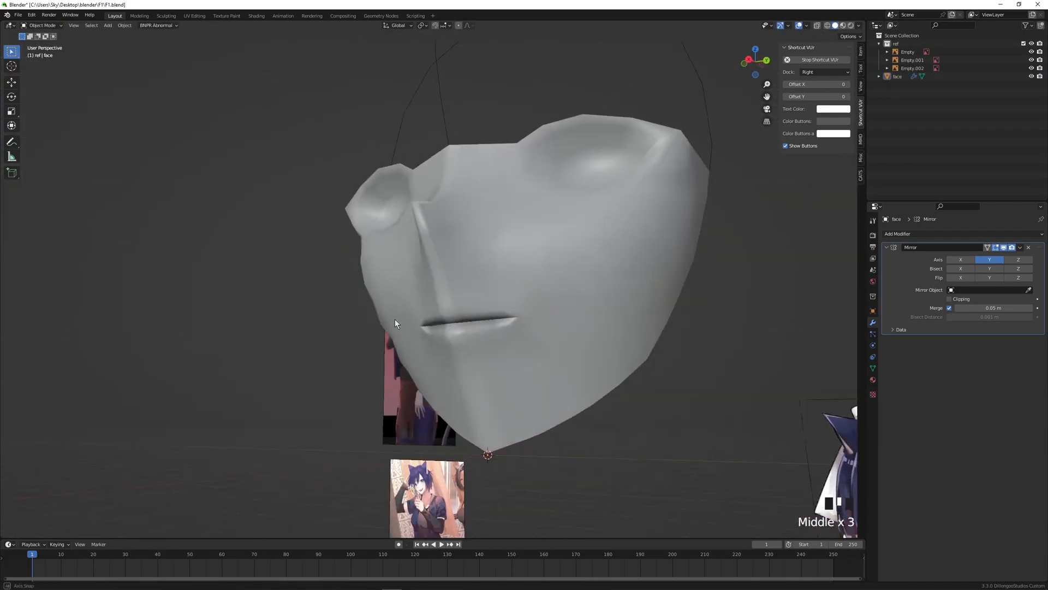
Step: Add subdivision smoothing to the face and view it outside Edit Mode
click(896, 233)
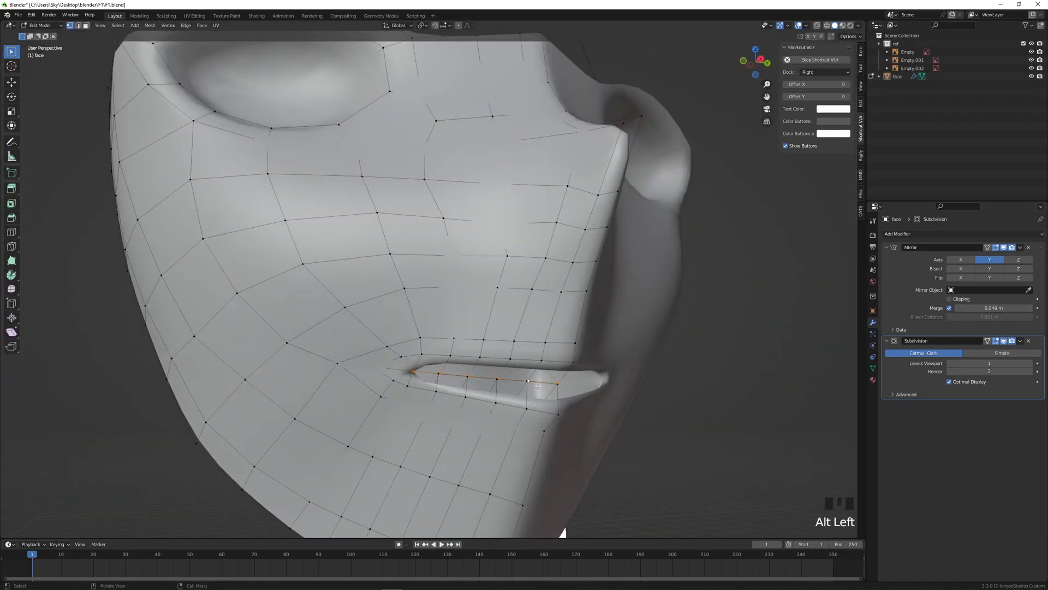
key(Tab)
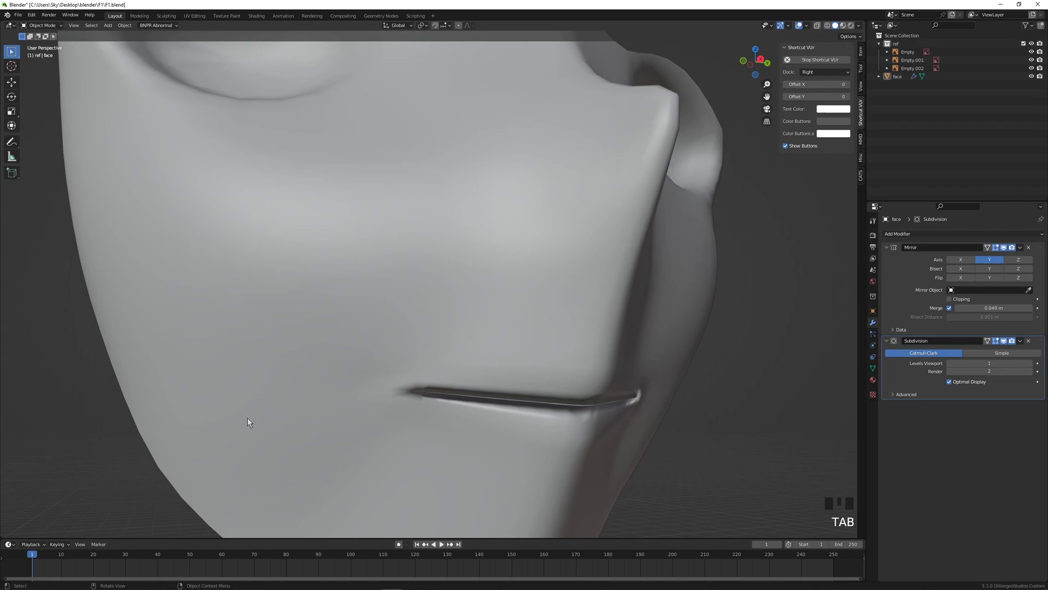
scroll(down, 3)
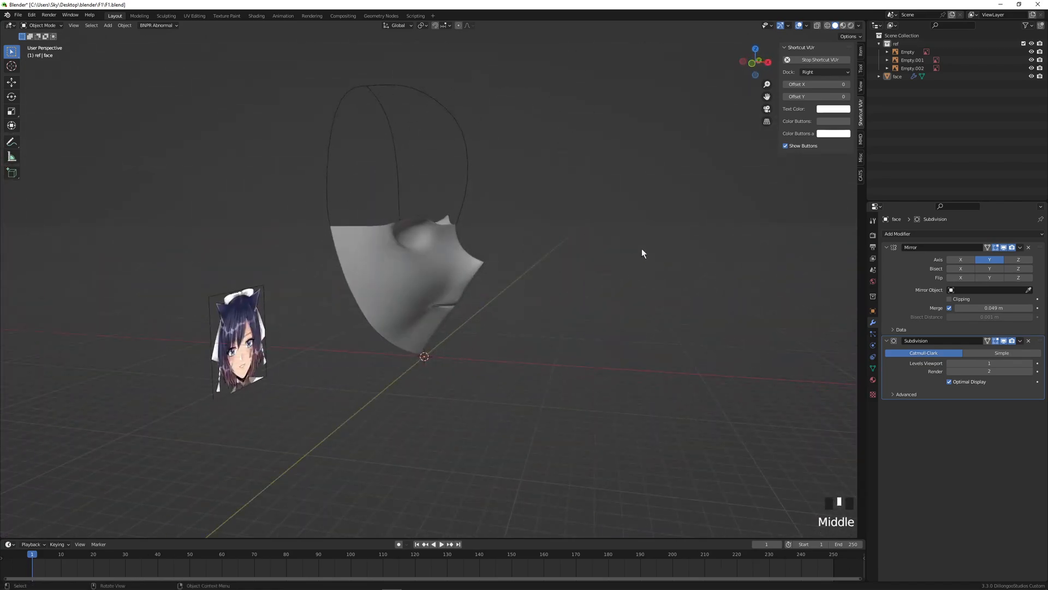
Step: Re-enter Edit Mode on the face mesh and begin scaling vertices
key(Tab)
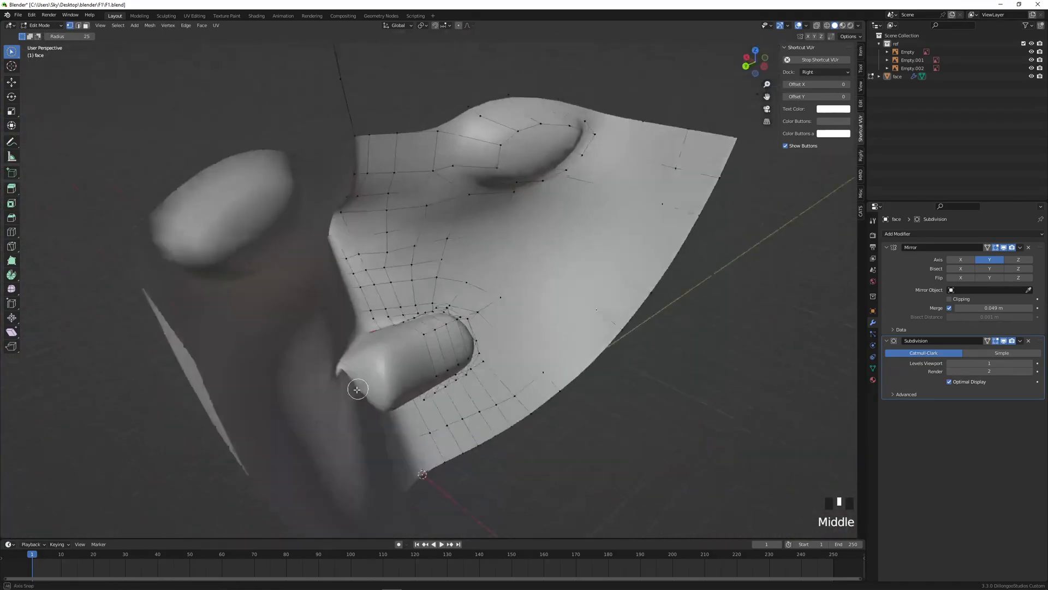
scroll(down, 3)
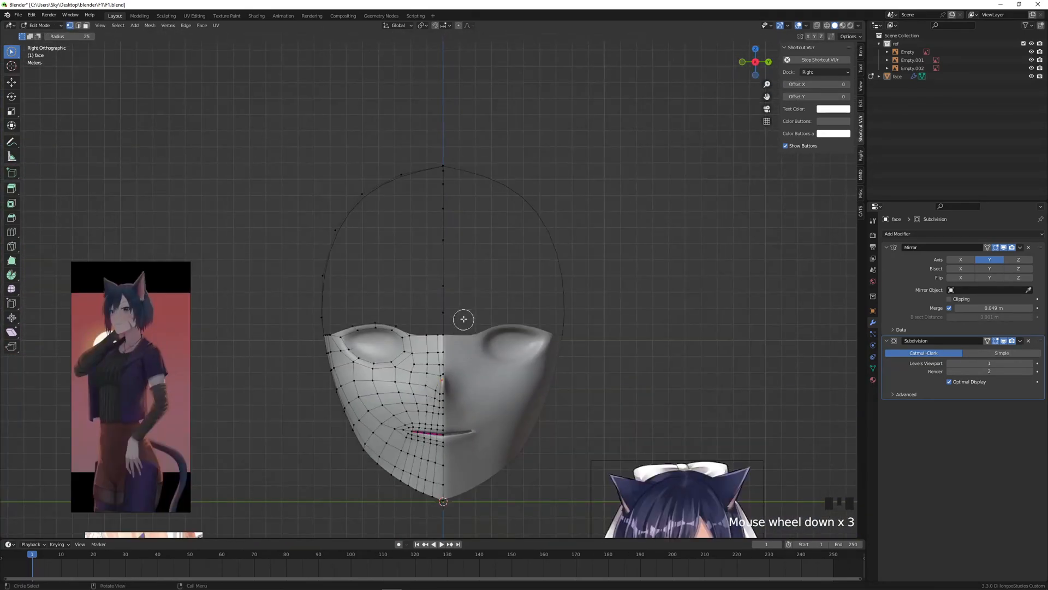
key(s)
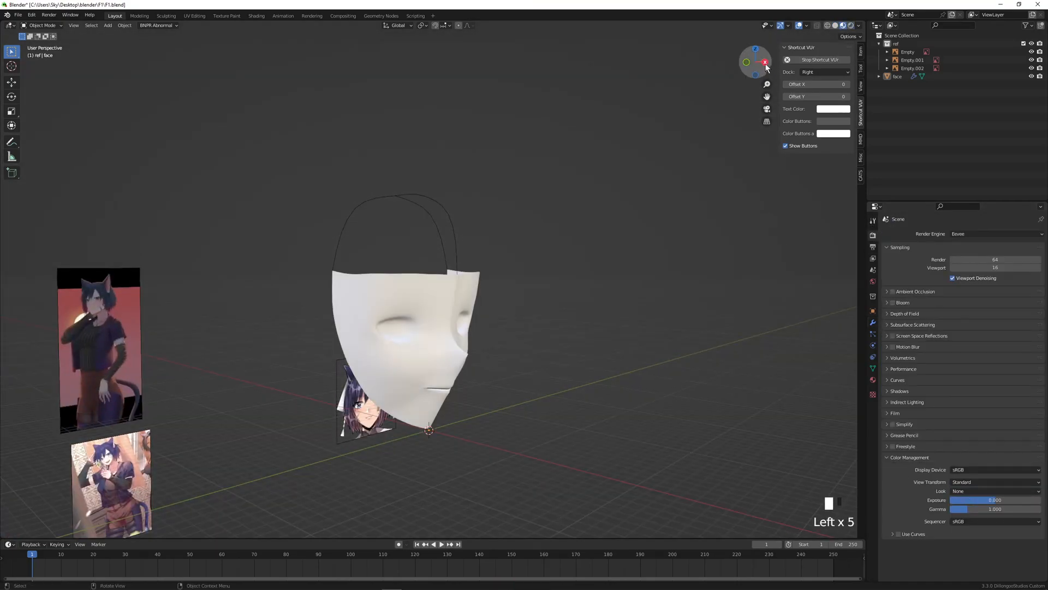
Step: Extrude the face mask's top edge loop up over the forehead
key(Tab)
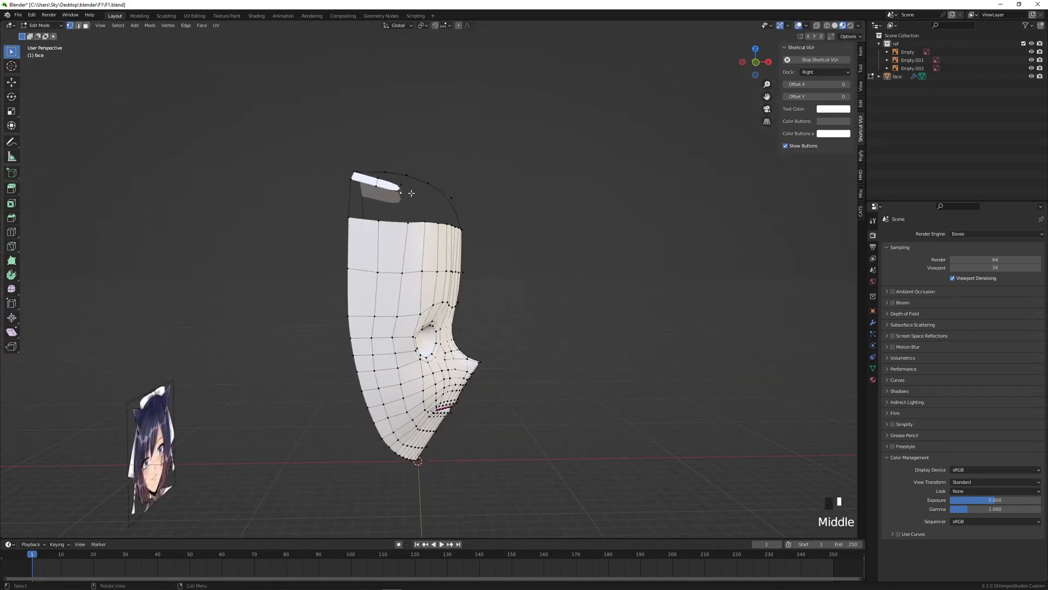
key(Tab)
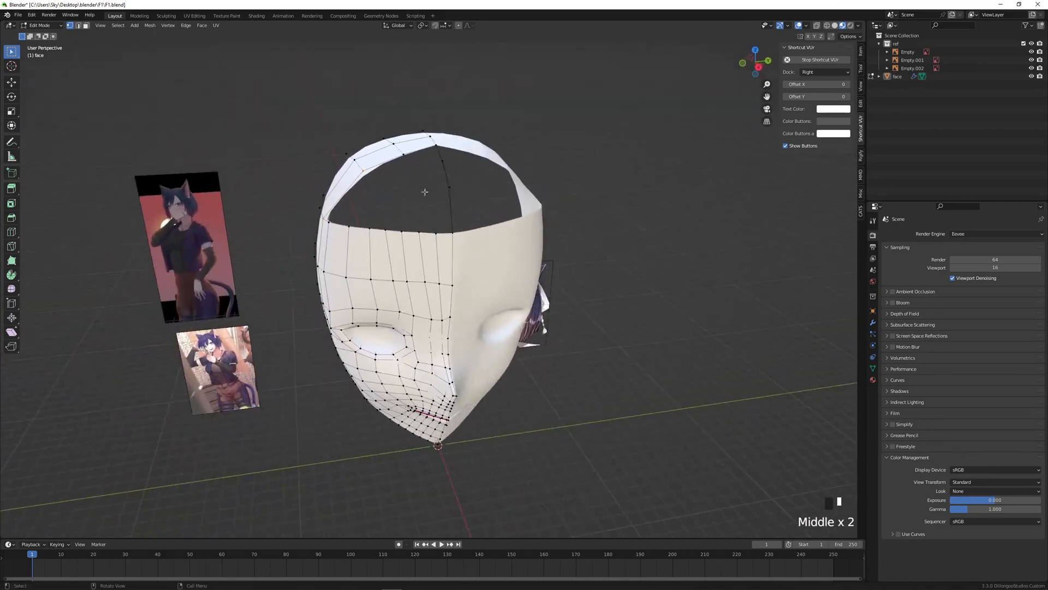
scroll(up, 3)
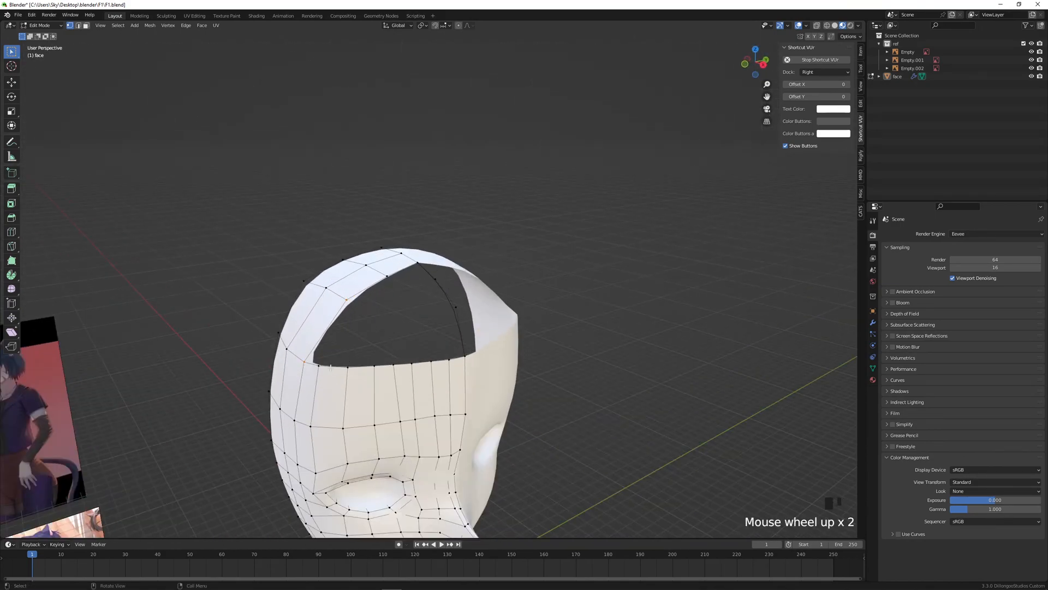
Step: Extrude the skull edge further around the head toward the crown opening
drag(385, 364, 397, 338)
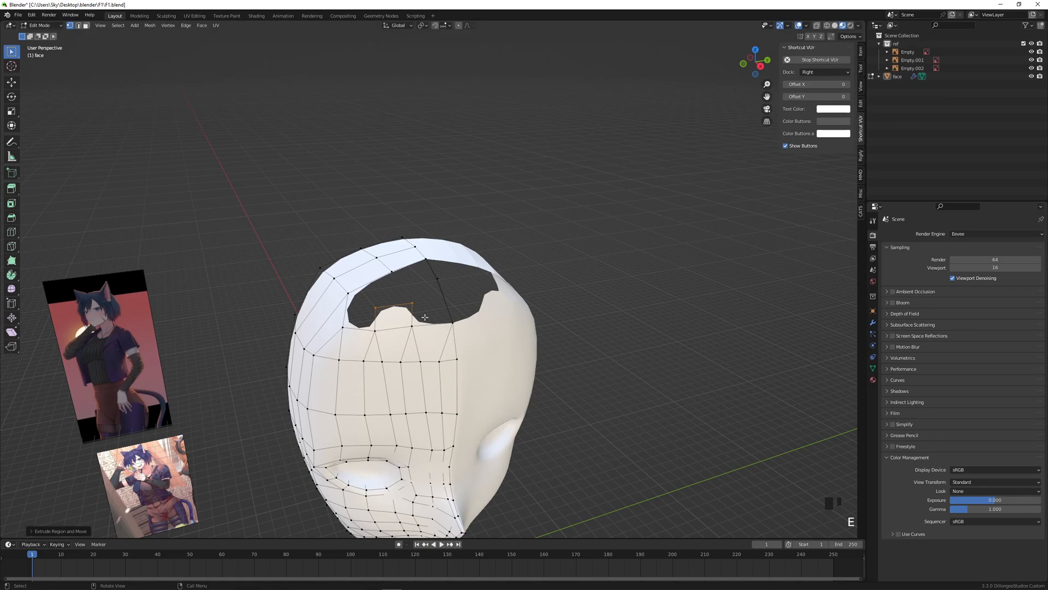
key(ctrl+z)
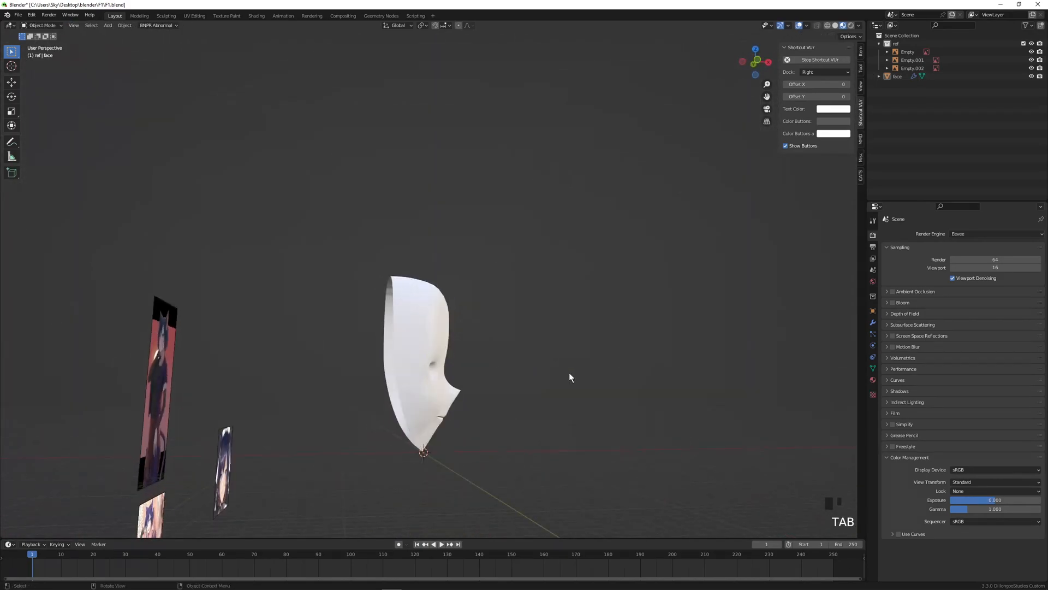
drag(568, 378, 590, 429)
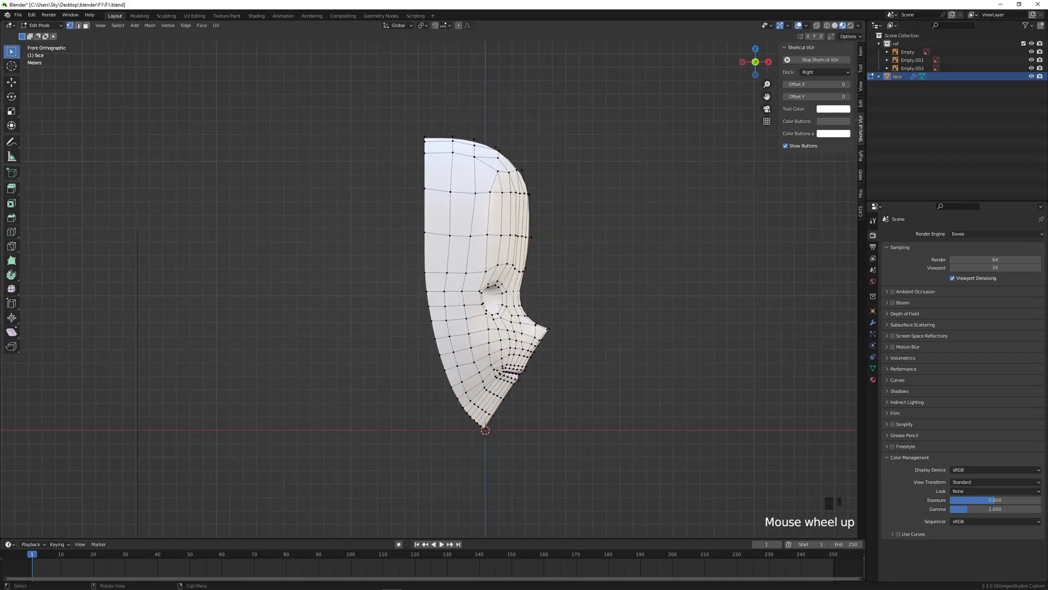
Step: Extrude and confirm the final skull edges to close the crown hole
scroll(down, 3)
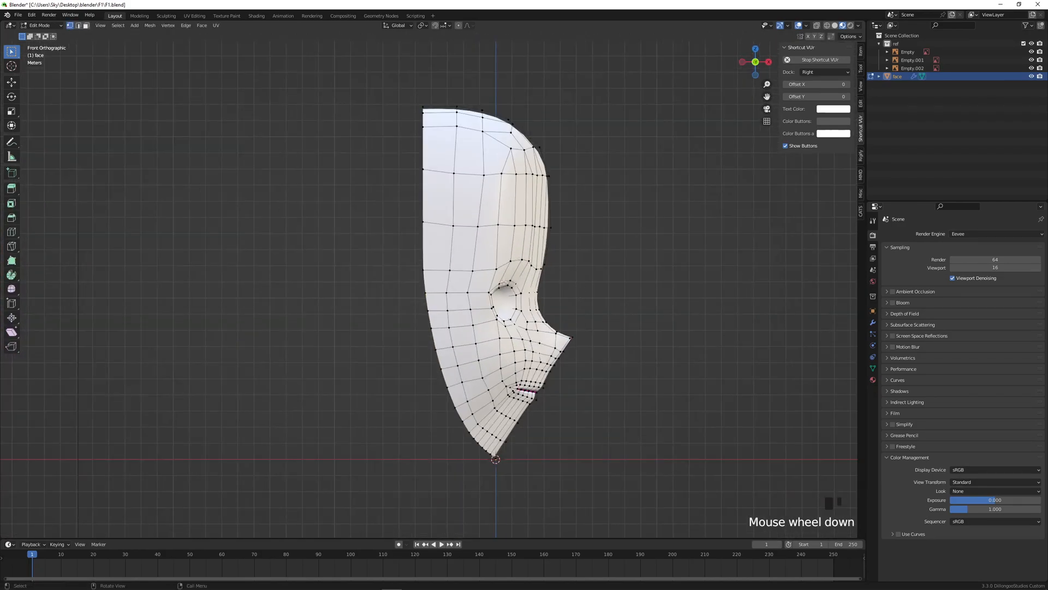
scroll(down, 3)
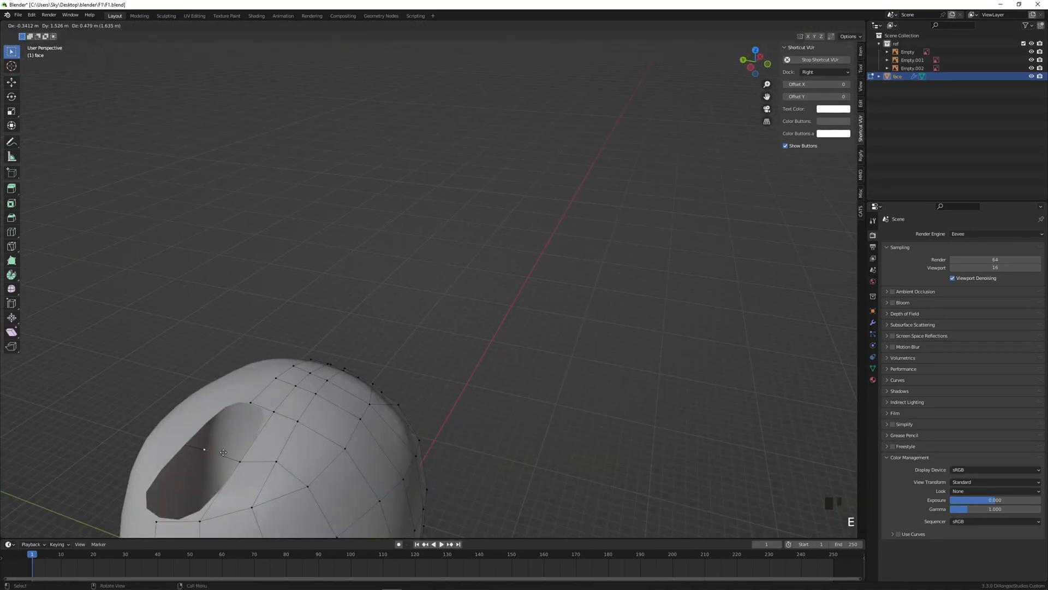
click(756, 62)
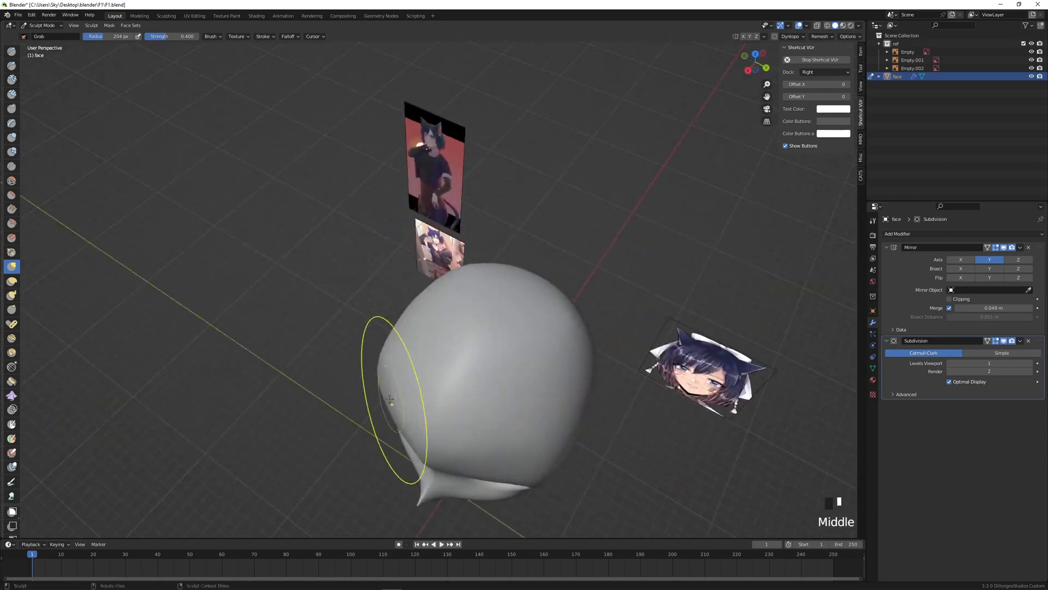
key(KP_1)
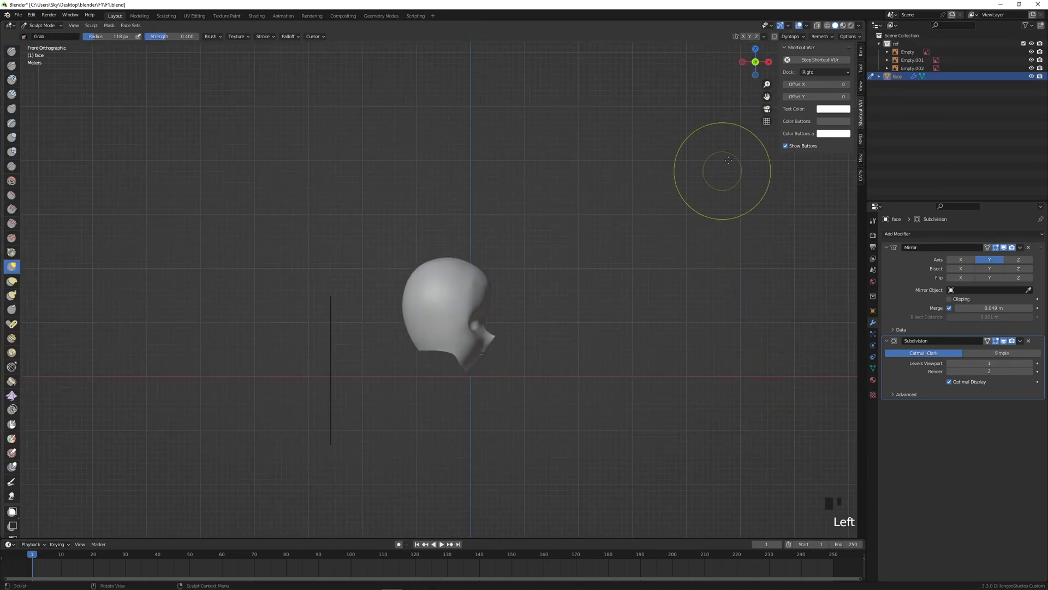
Step: Zoom the view out on the head's reshaped profile
scroll(down, 3)
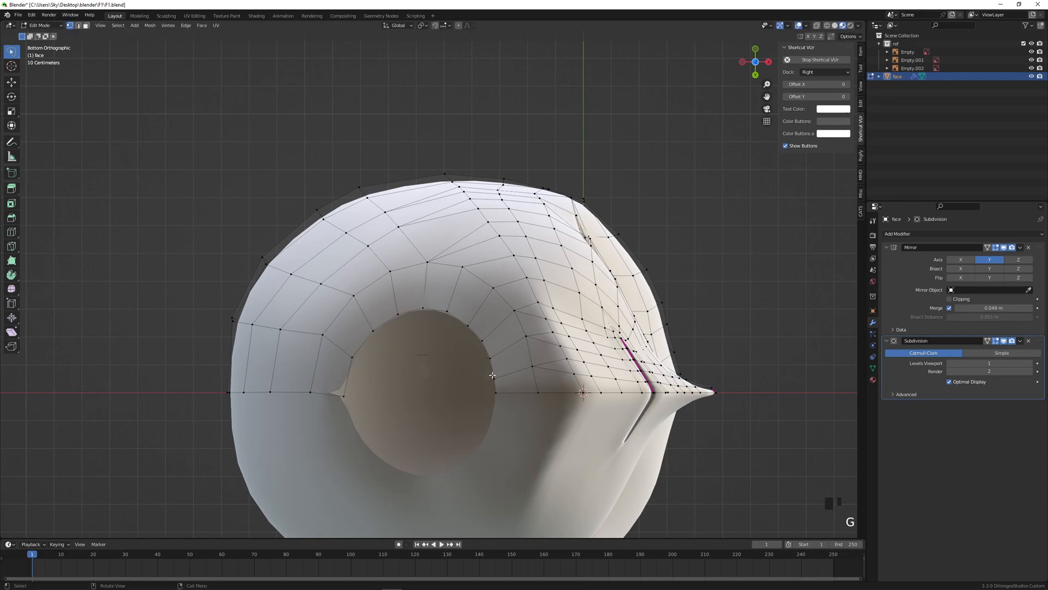
Step: Move the neck-opening vertices under the head into place
drag(493, 375, 348, 396)
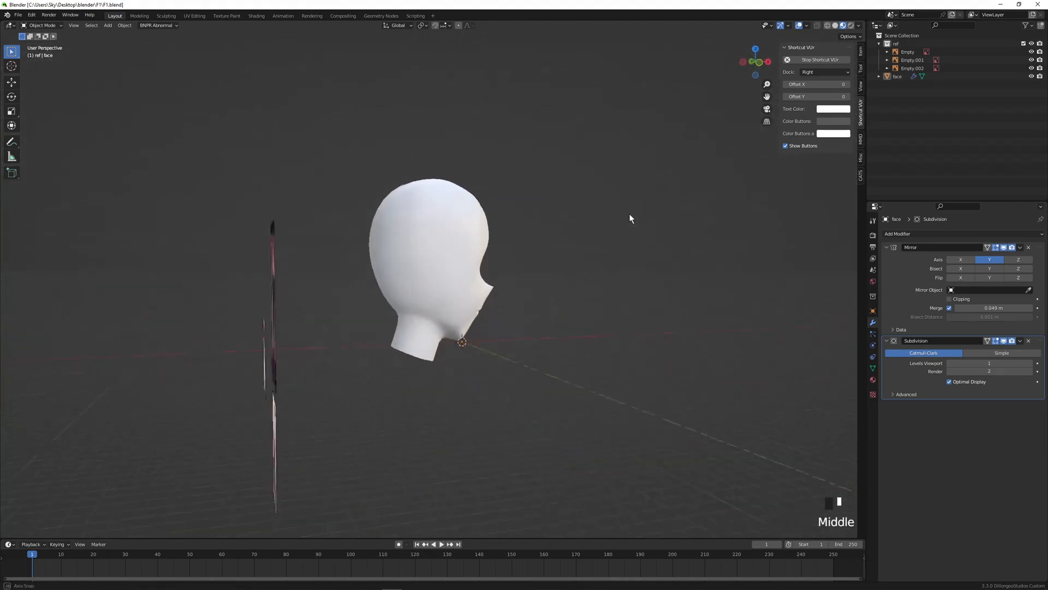
scroll(down, 3)
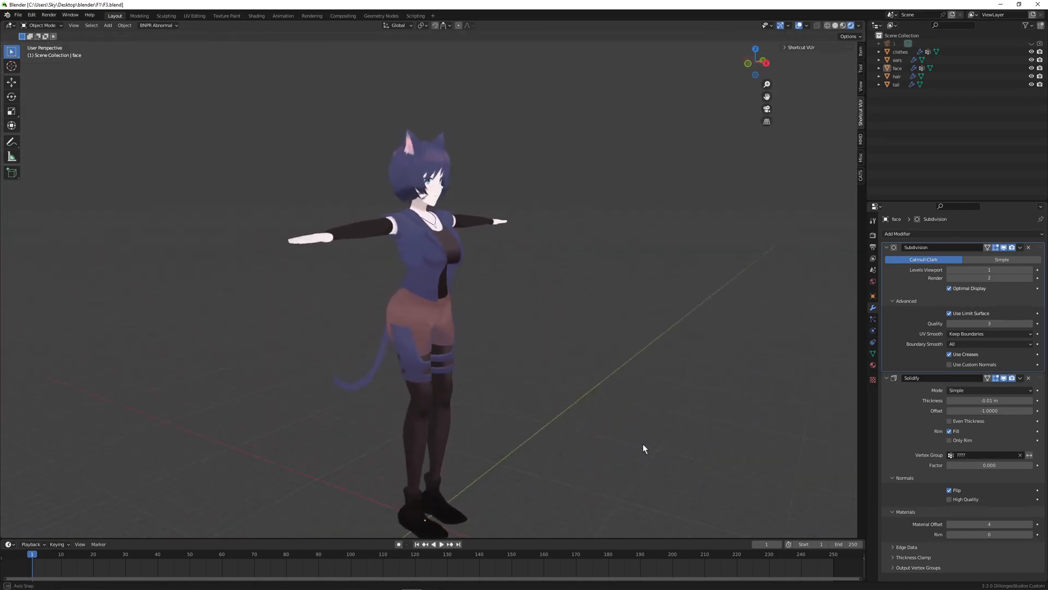
Step: Orbit around the finished cat-girl model from F3.blend
drag(644, 448, 558, 385)
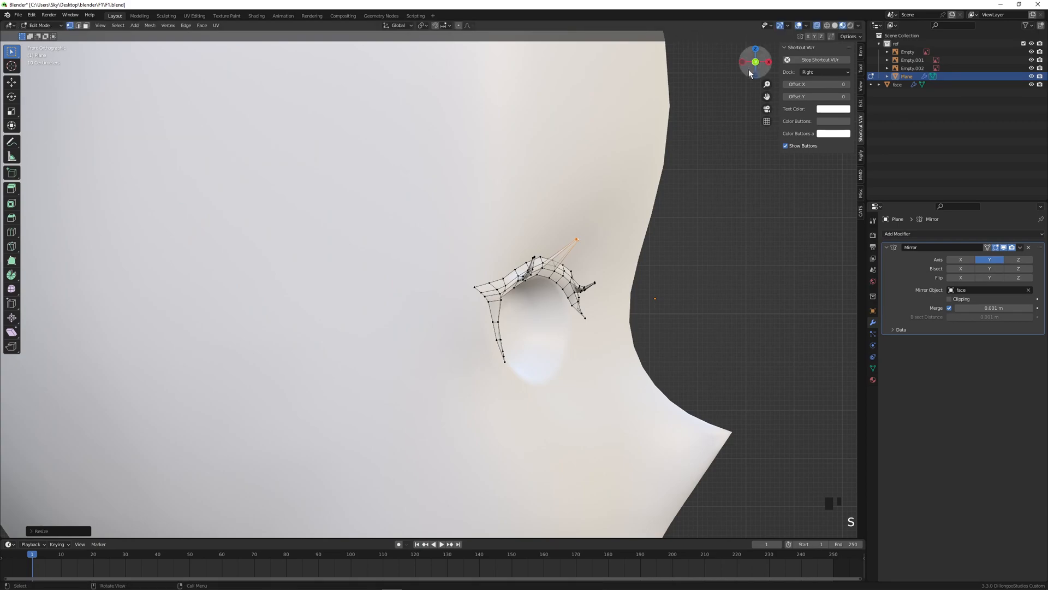
Step: Toggle edit mode to resize the Plane strip around the eye socket
key(Tab)
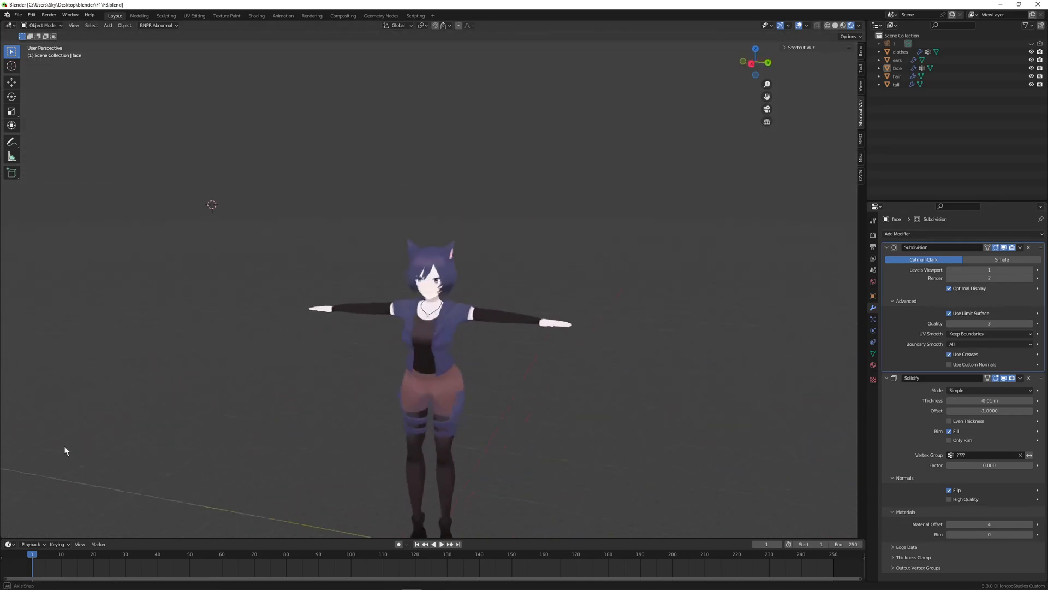
Step: Switch the finished cat-girl model to Right Orthographic view with numpad 3
key(KP_3)
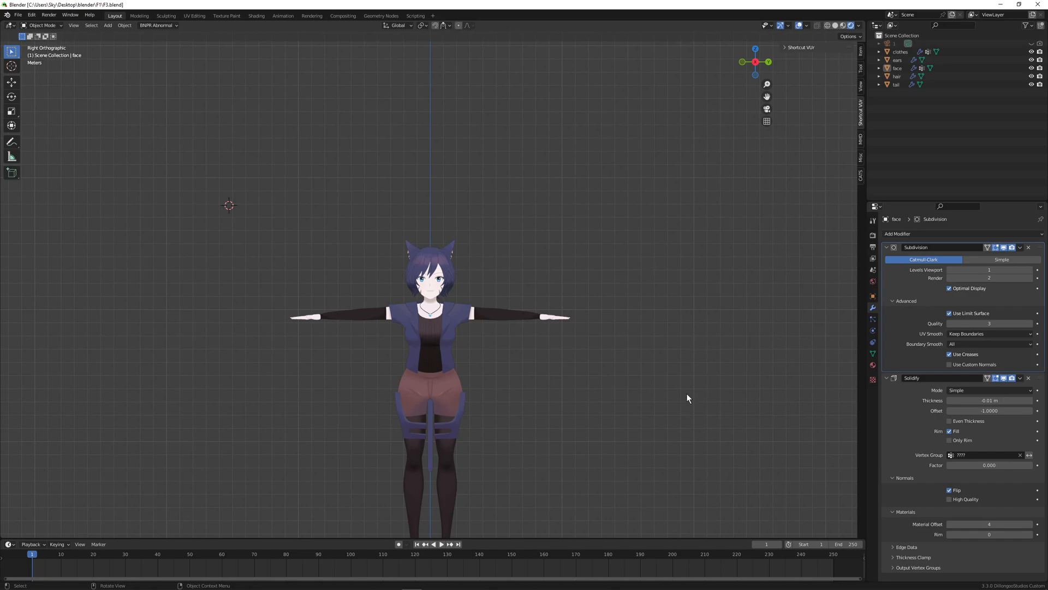
mouse_move(551, 417)
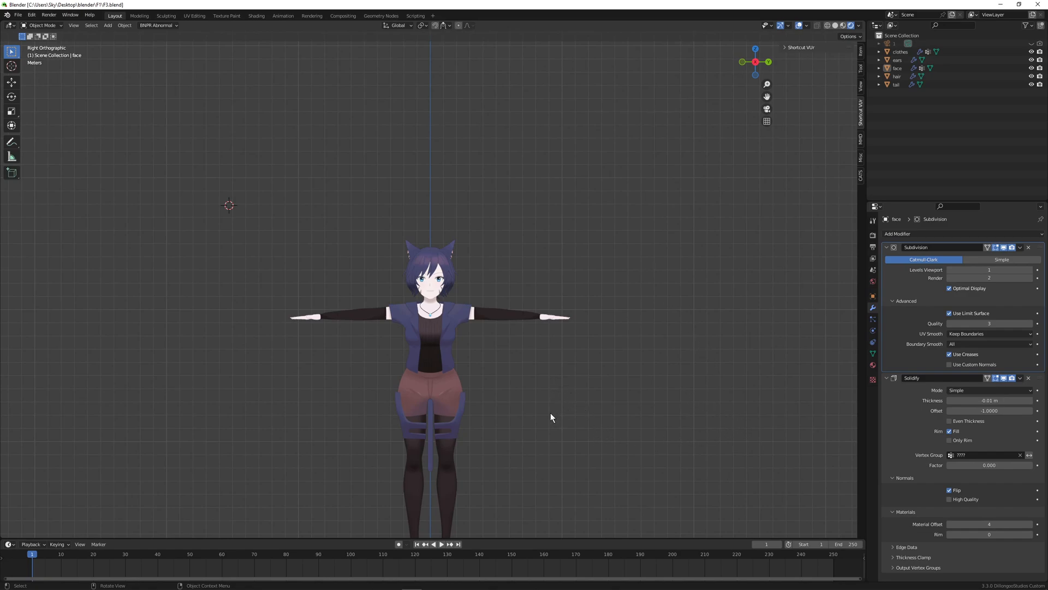